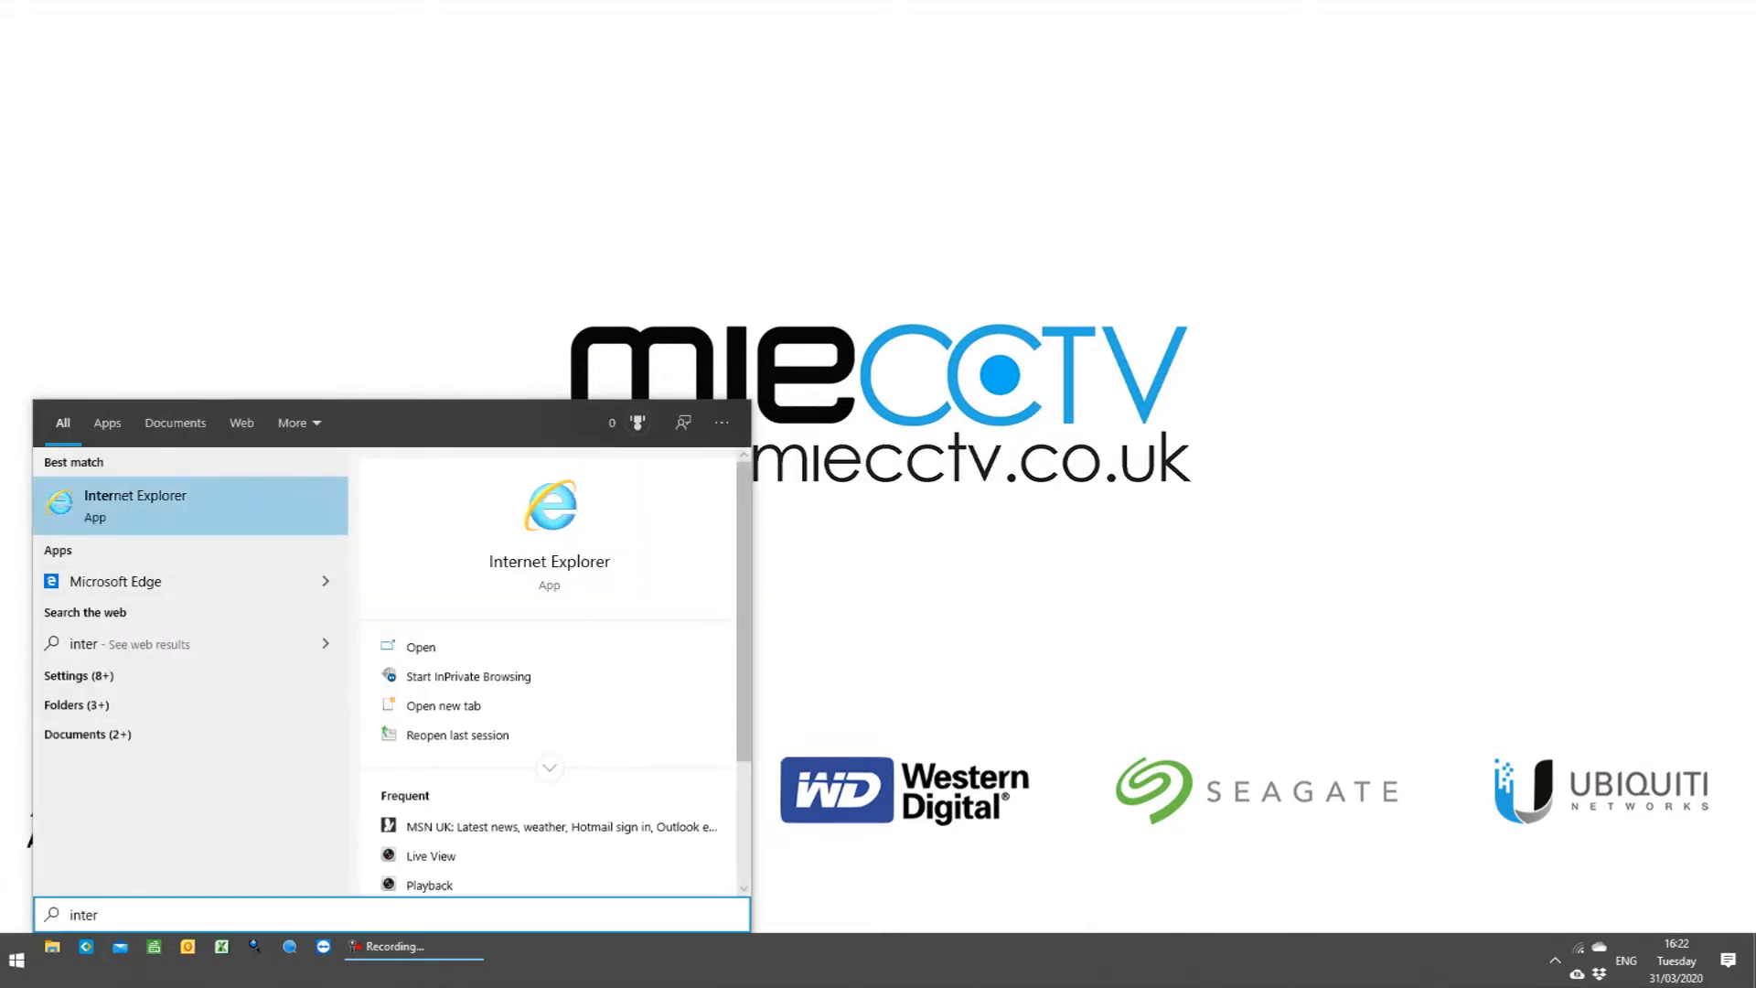
# - Launch Internet Explorer from the Start menu search result via Run as administrator
pyautogui.rightClick(134, 503)
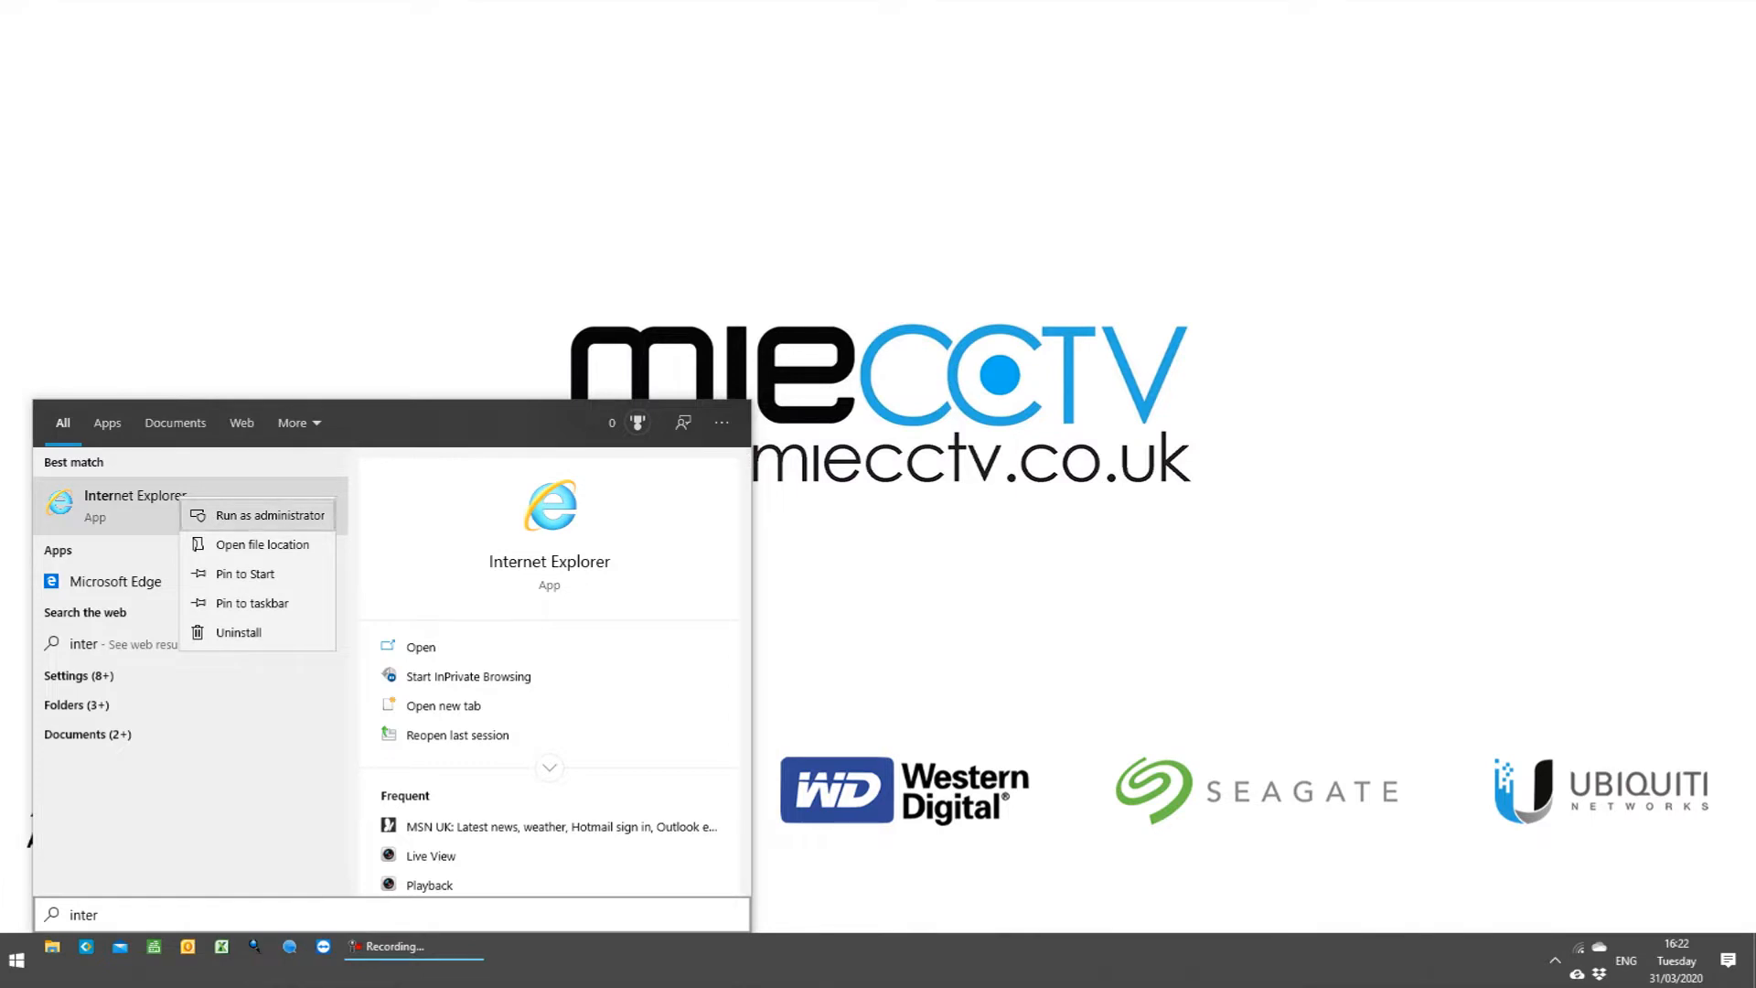
pyautogui.click(419, 646)
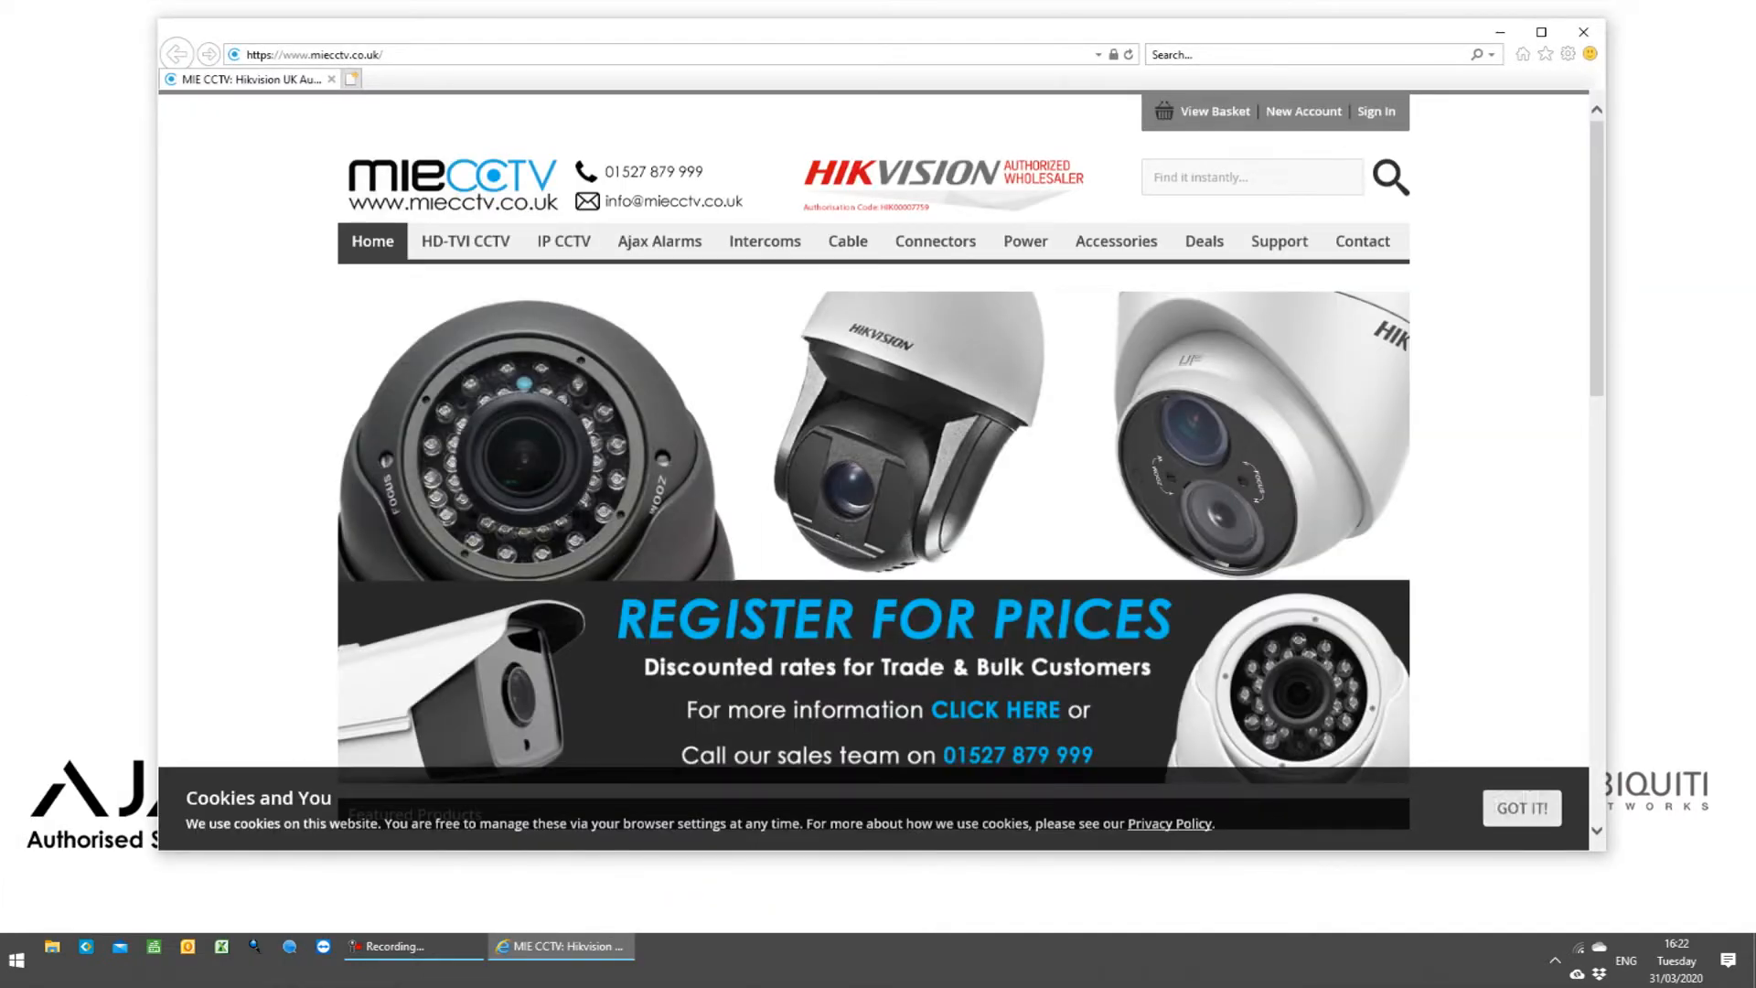
# - Go to the DVR's web address and sign in with the admin account
pyautogui.click(1520, 808)
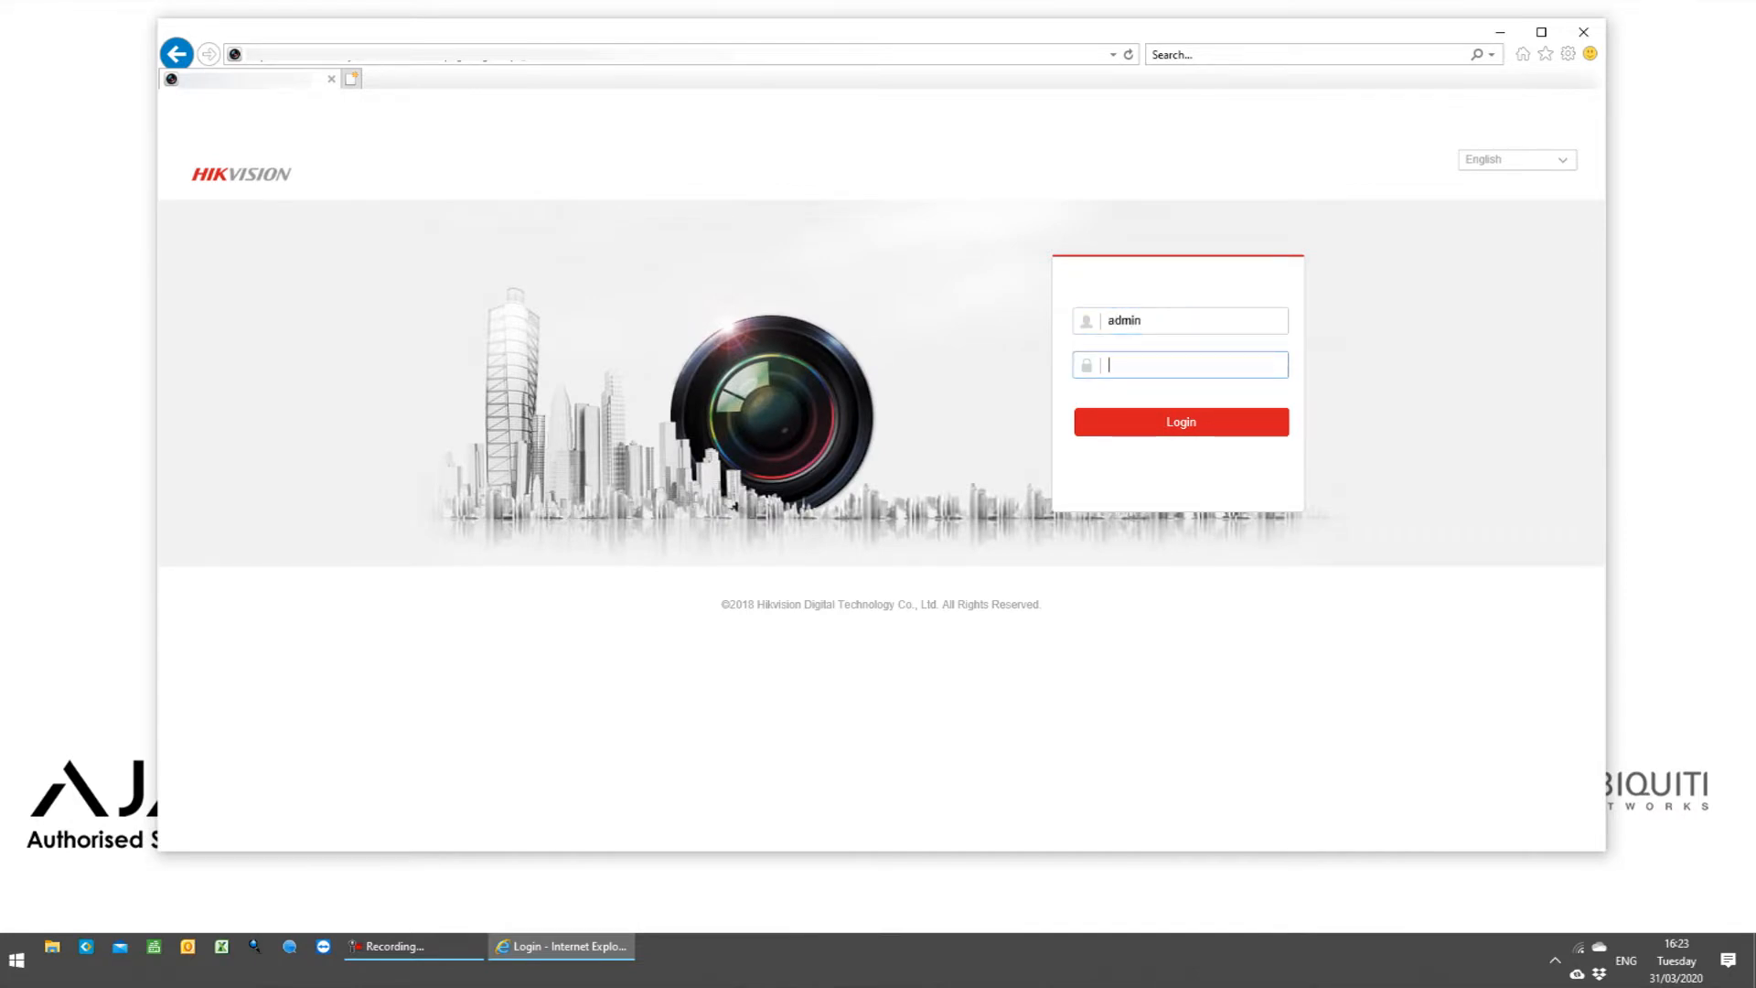
pyautogui.click(1178, 420)
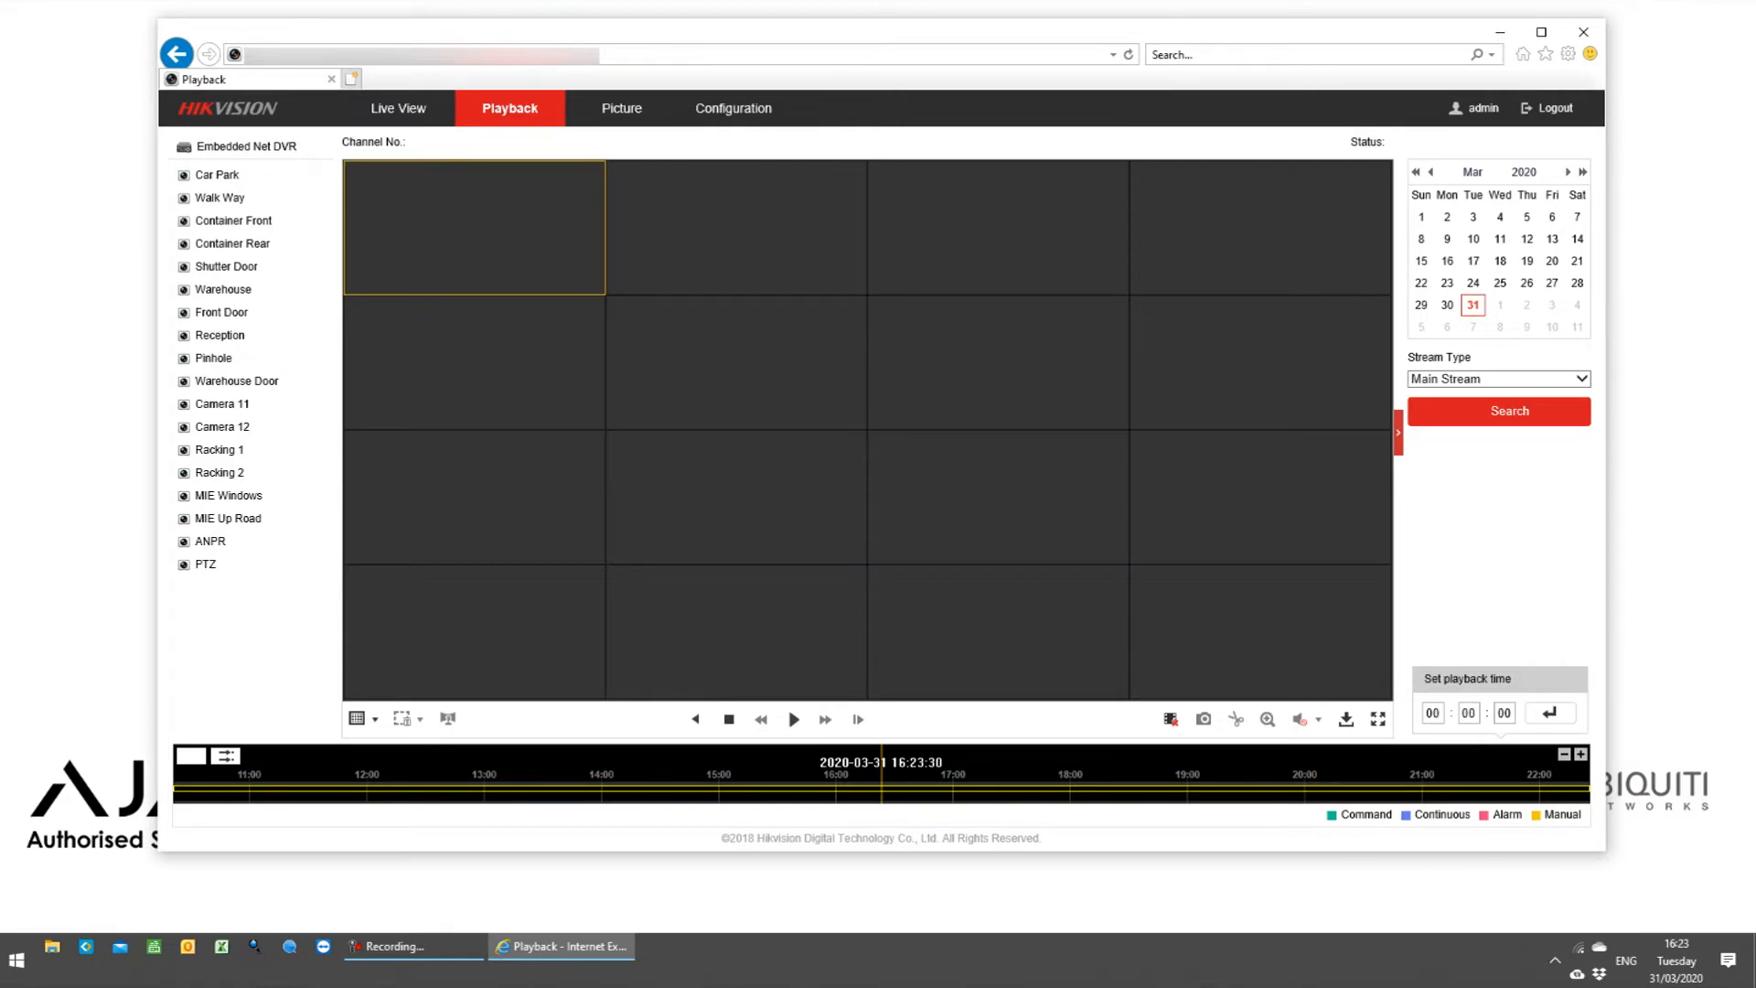
# - Play the PTZ camera's 24 March 2020 recording from 09:47:10 in a 1x1 full-size view
pyautogui.click(215, 175)
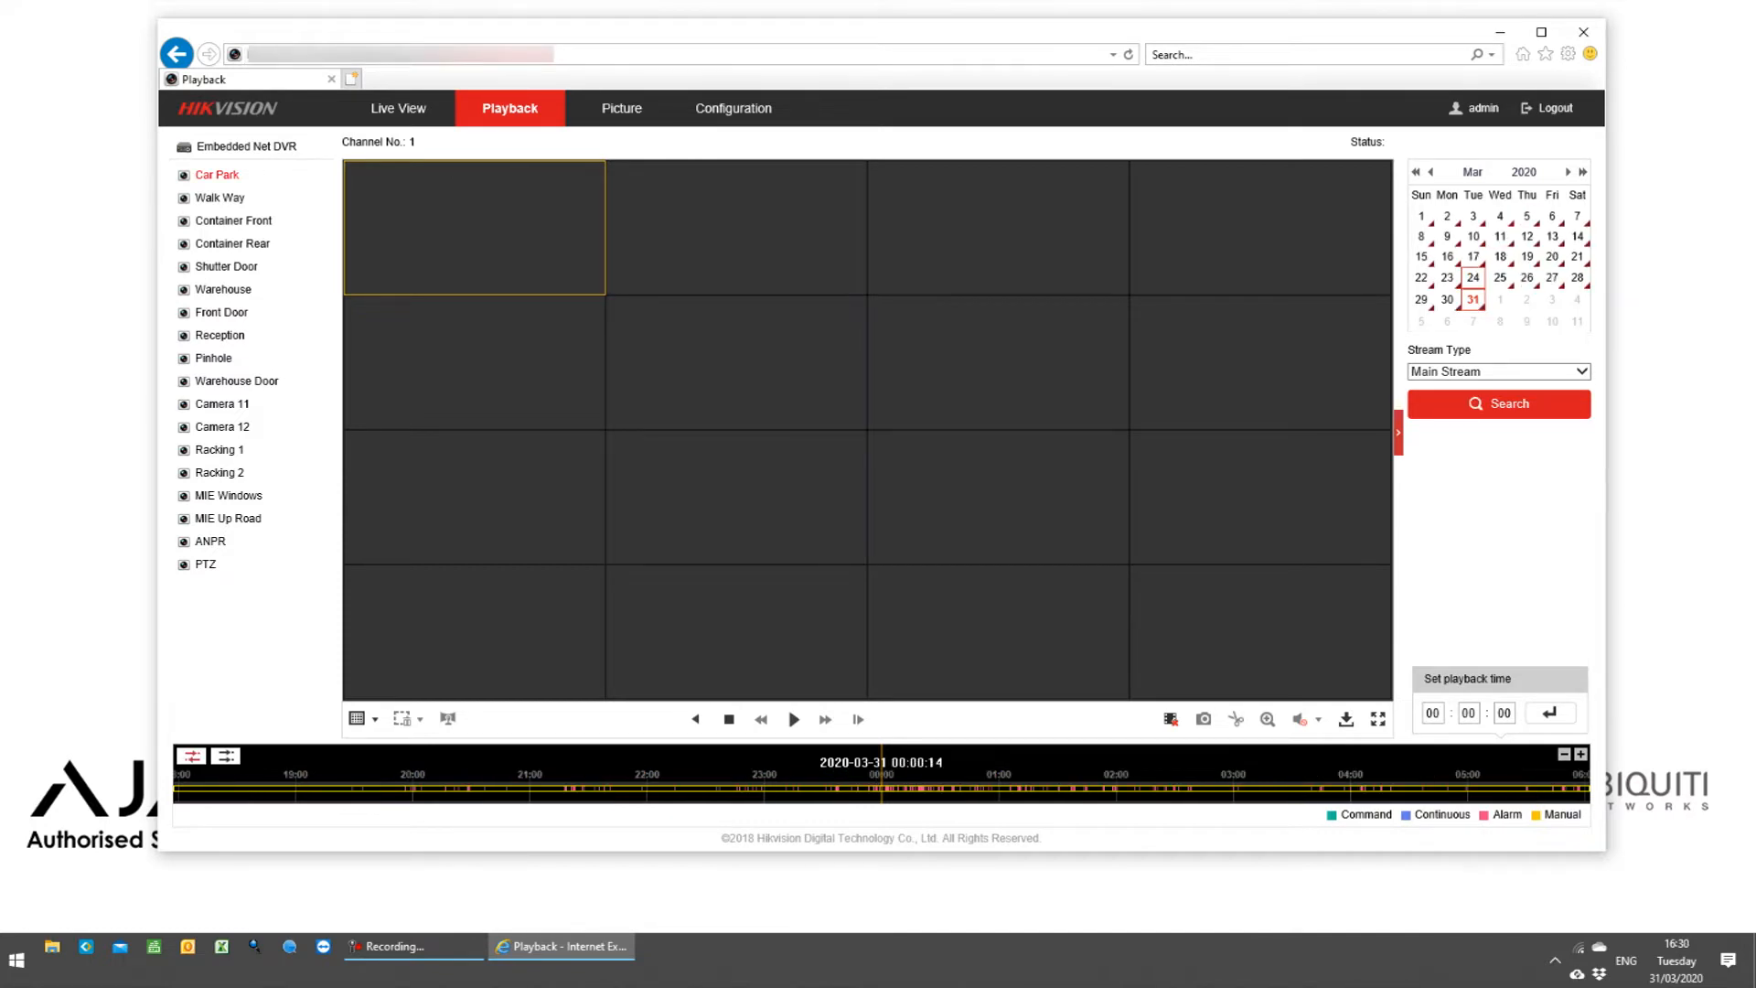
pyautogui.click(1473, 276)
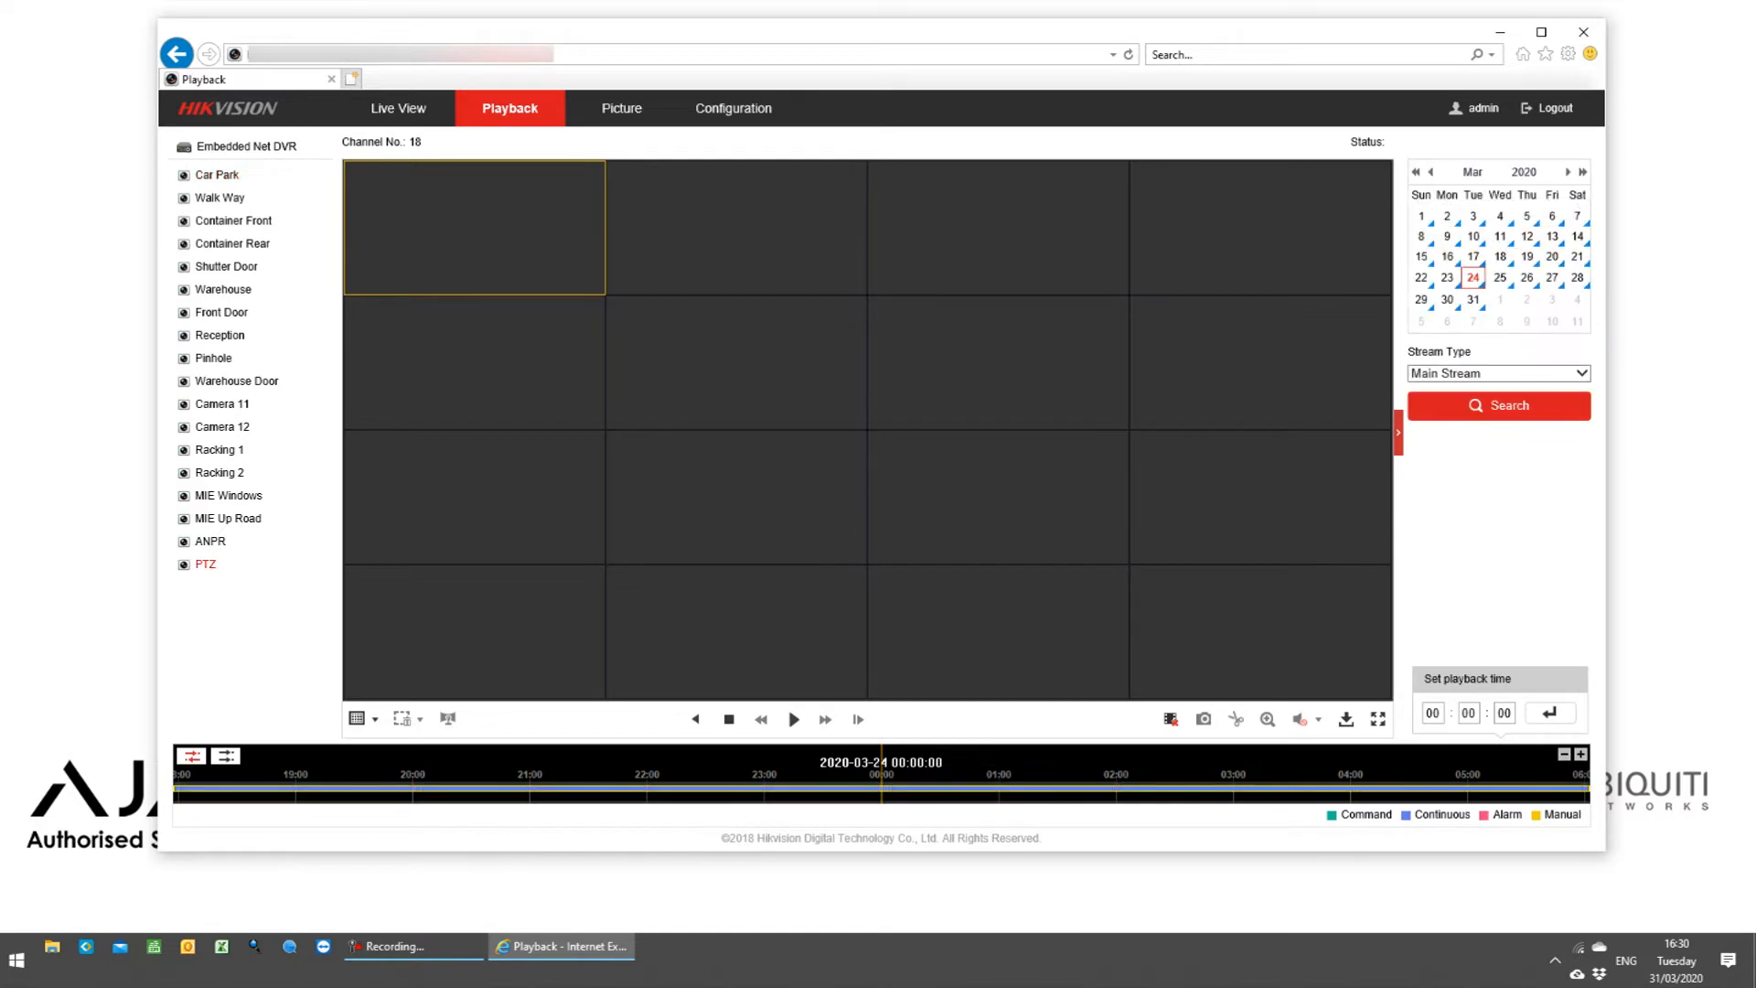
pyautogui.click(1432, 713)
pyautogui.write('09')
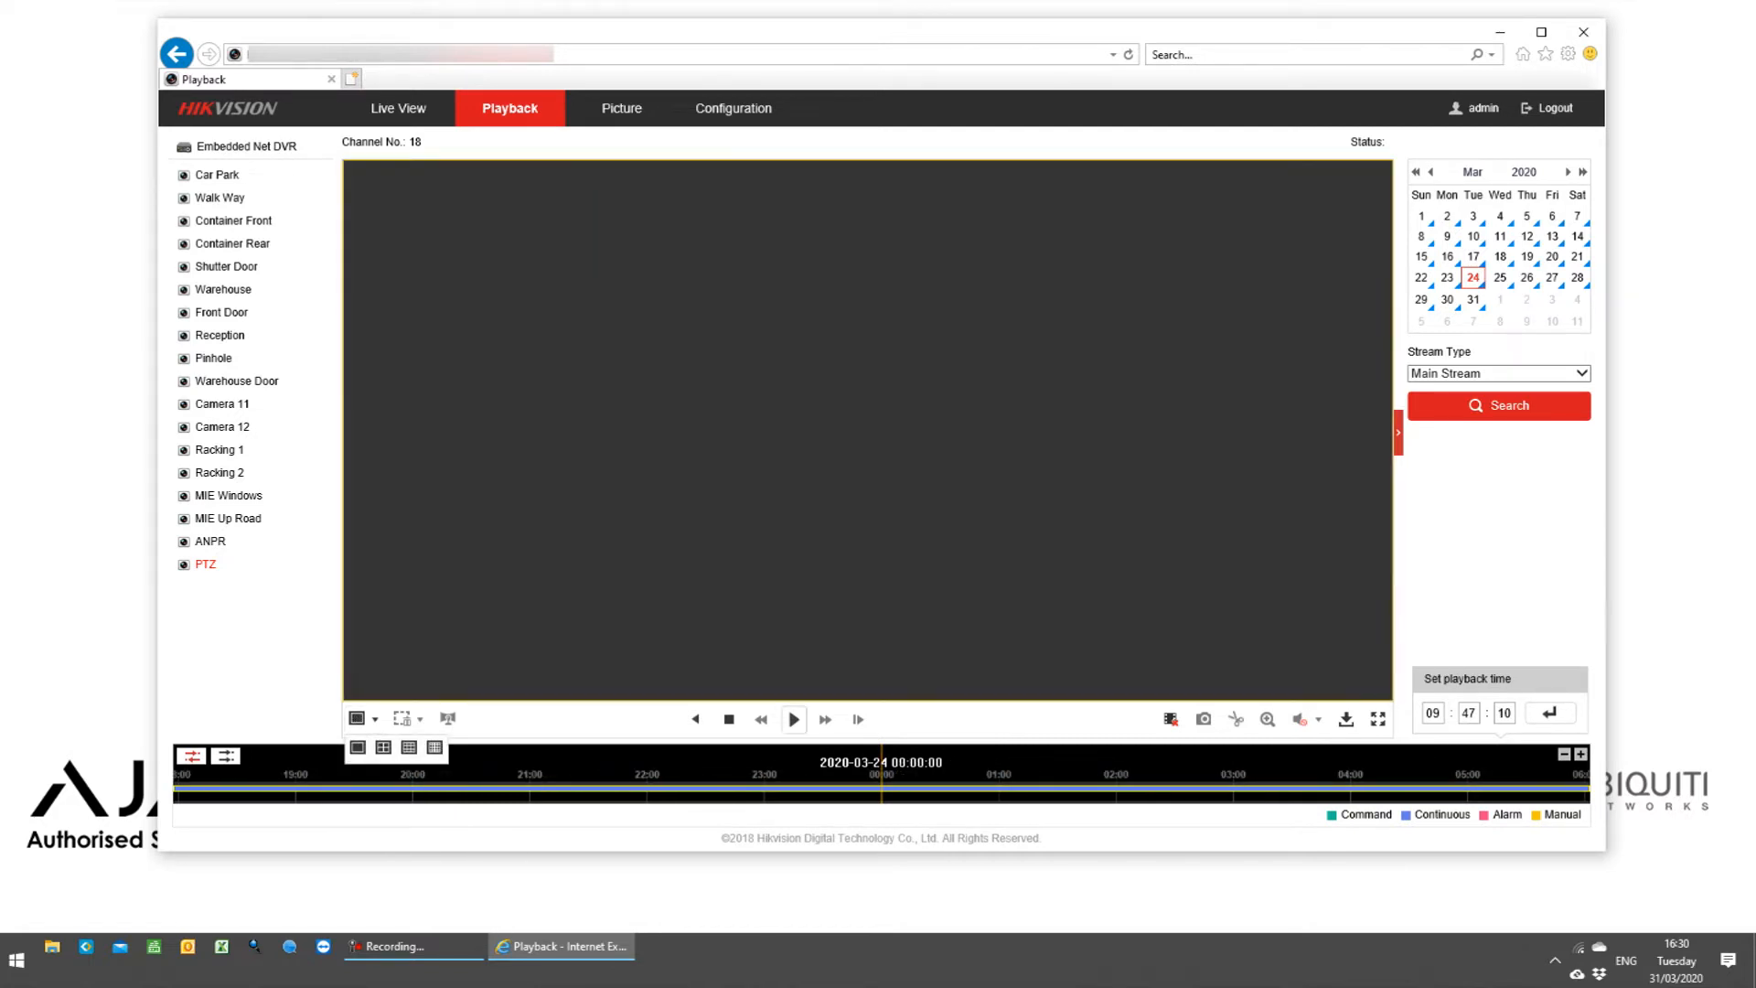
pyautogui.click(794, 719)
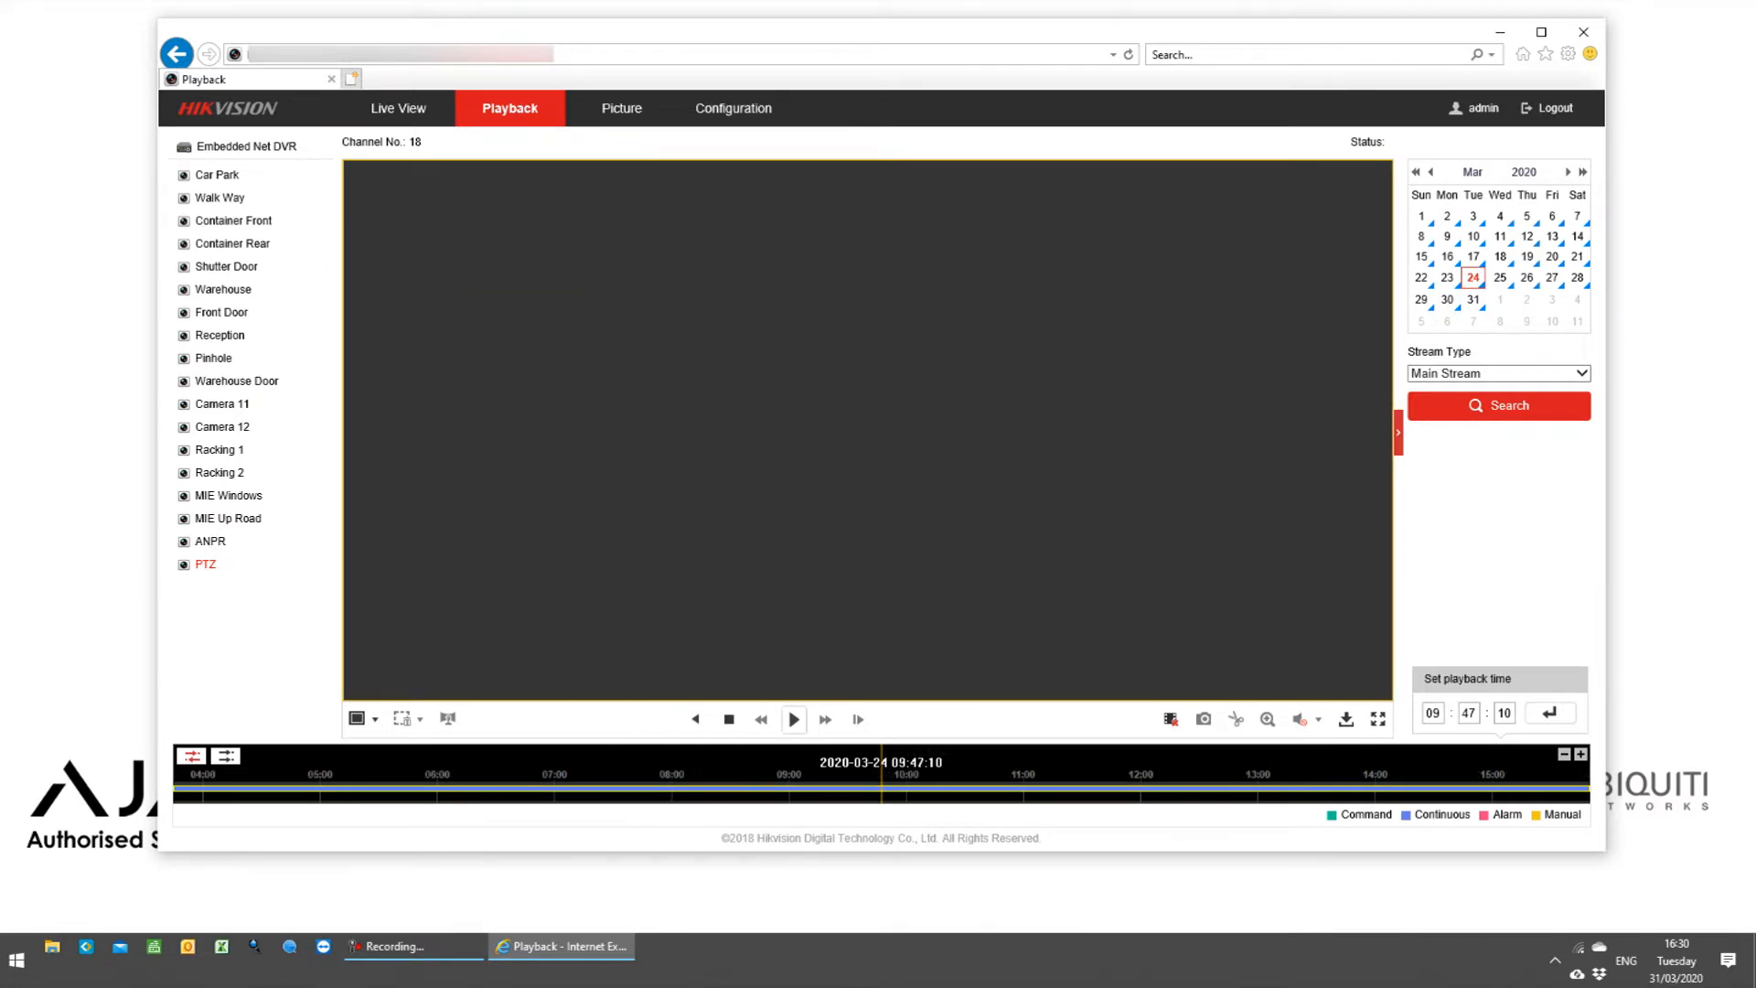
pyautogui.click(793, 719)
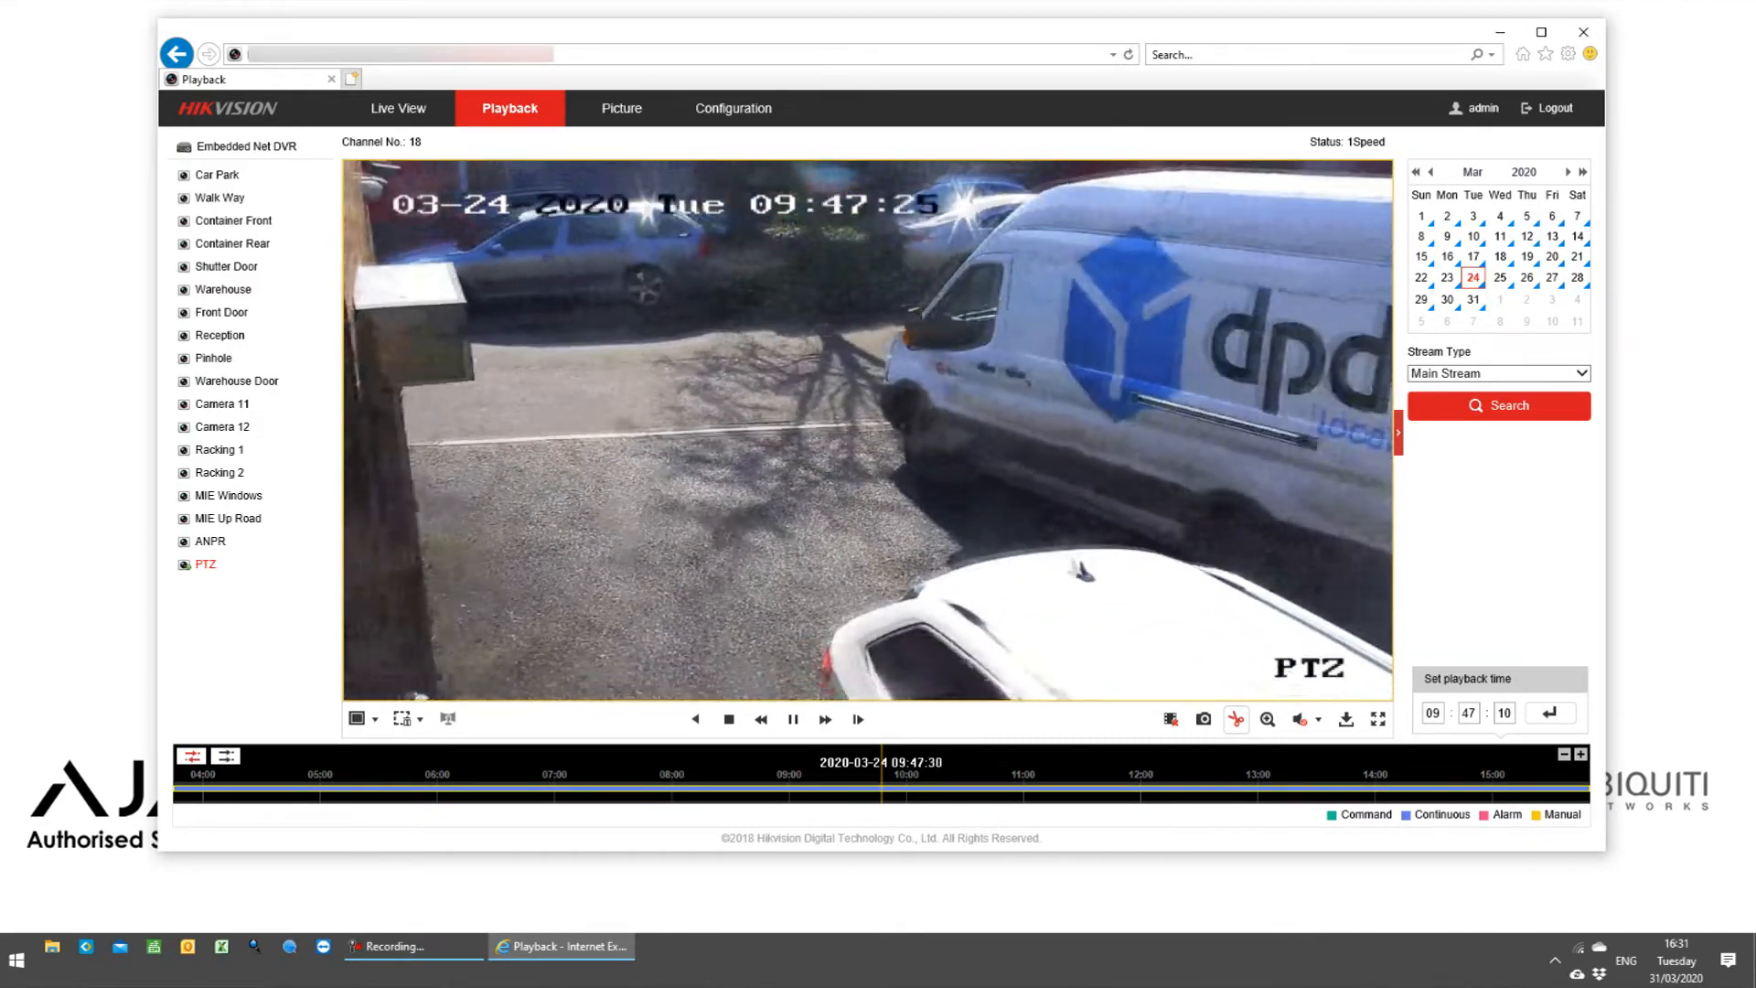
# - Finish clipping the delivery-van footage and show the saved MP4 in its PlaybackFiles folder
pyautogui.click(1235, 718)
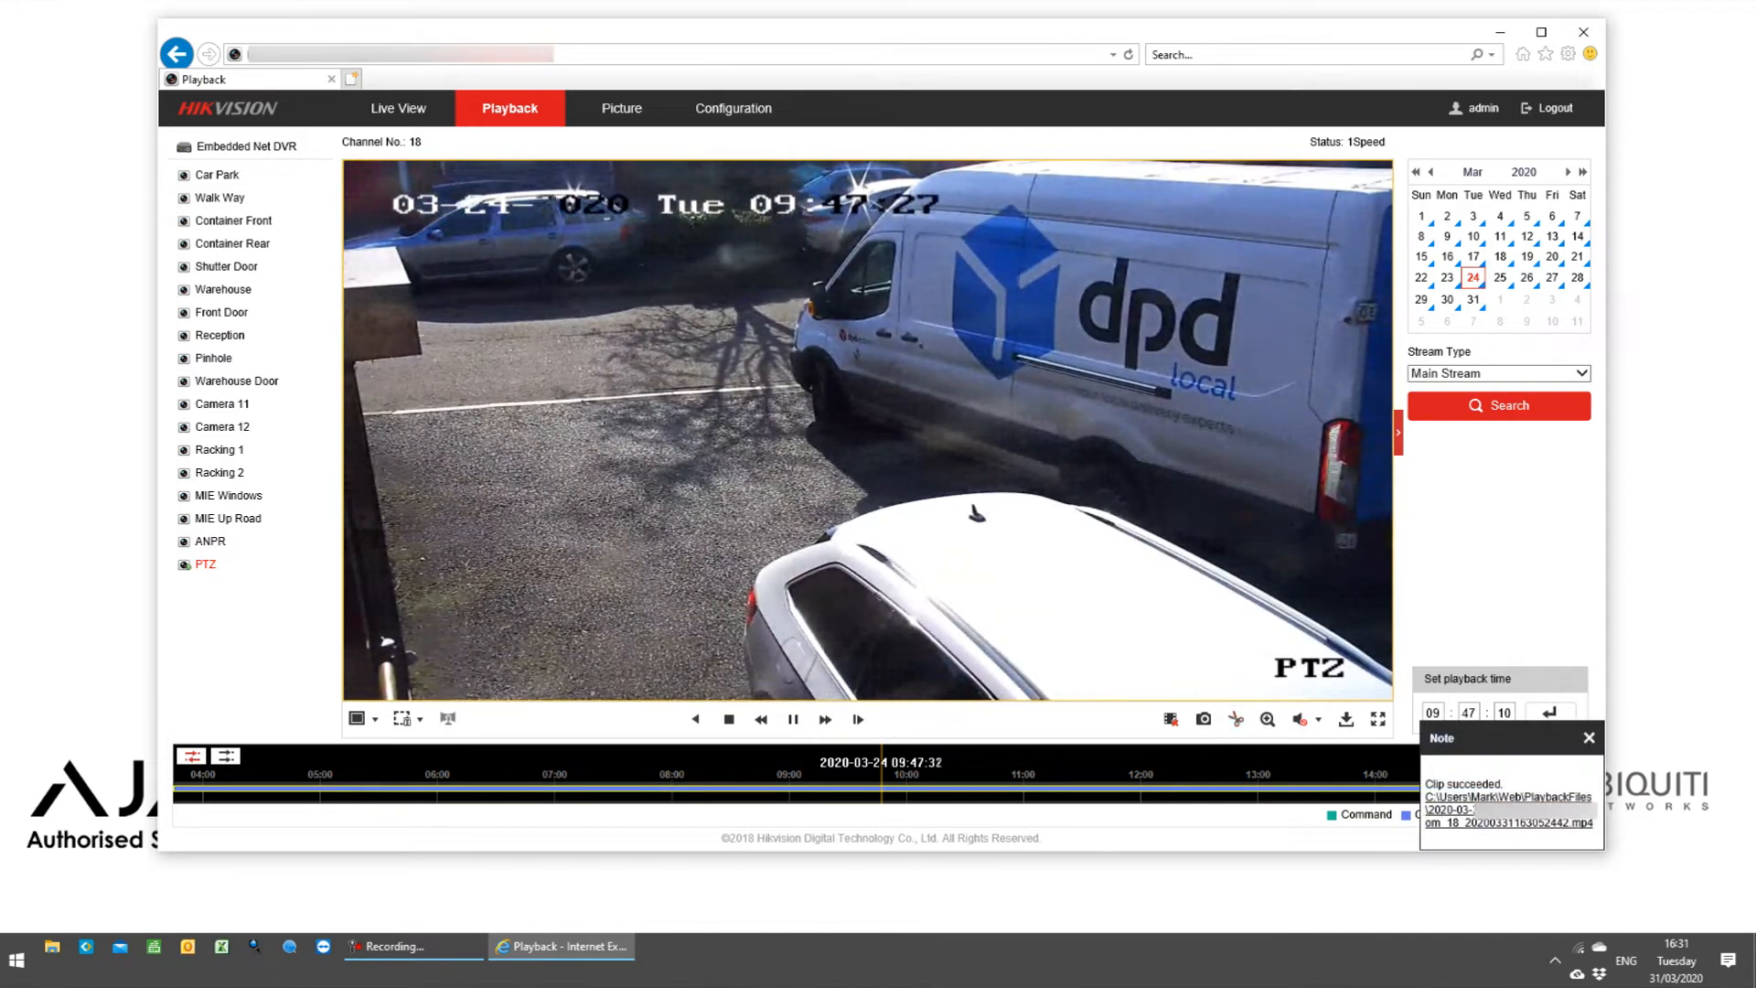
pyautogui.click(793, 719)
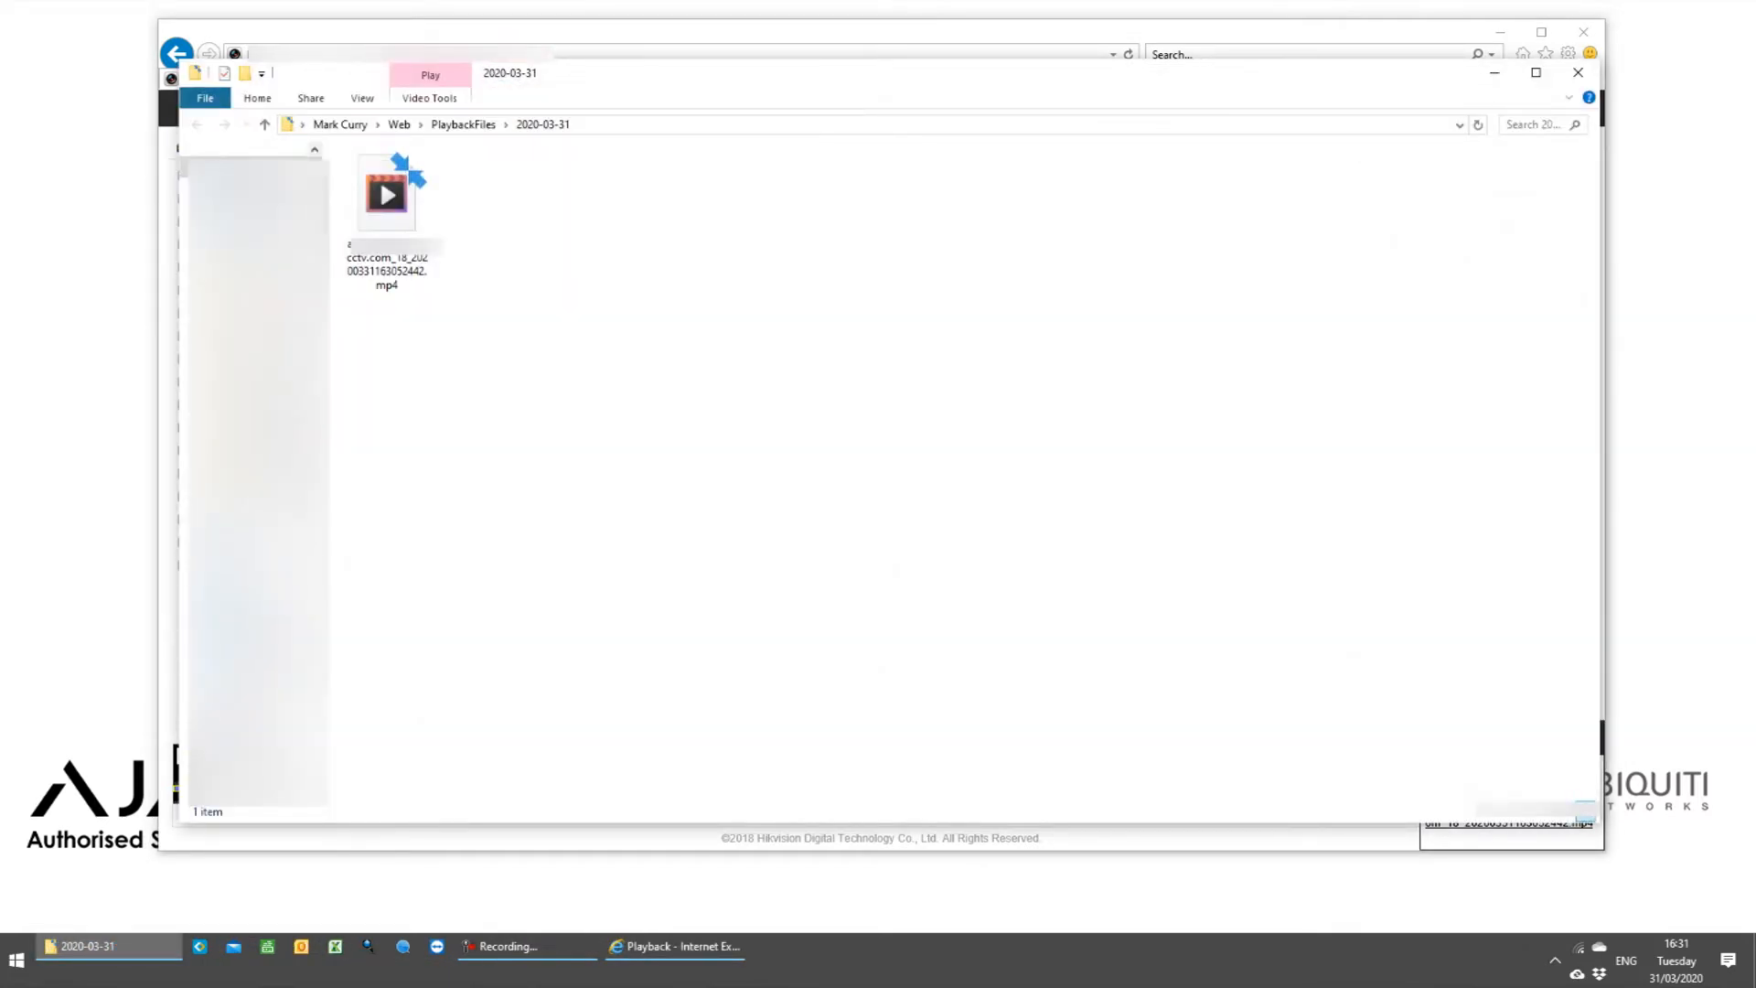
pyautogui.doubleClick(386, 190)
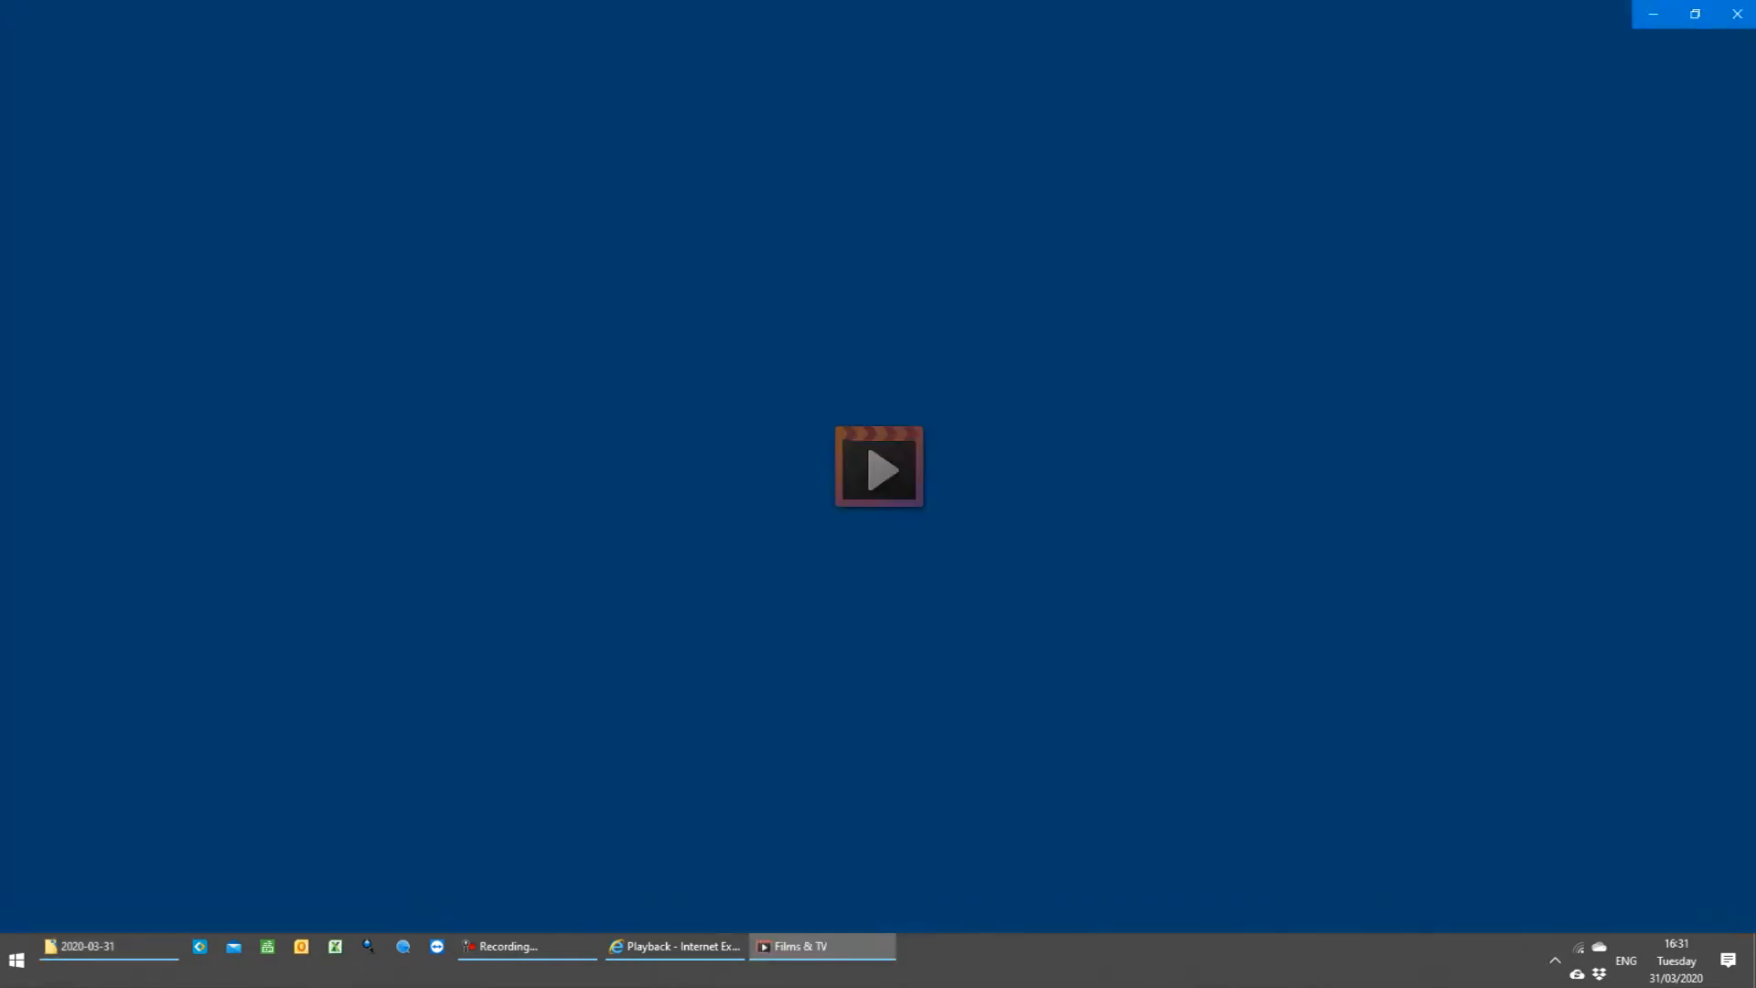
pyautogui.click(879, 467)
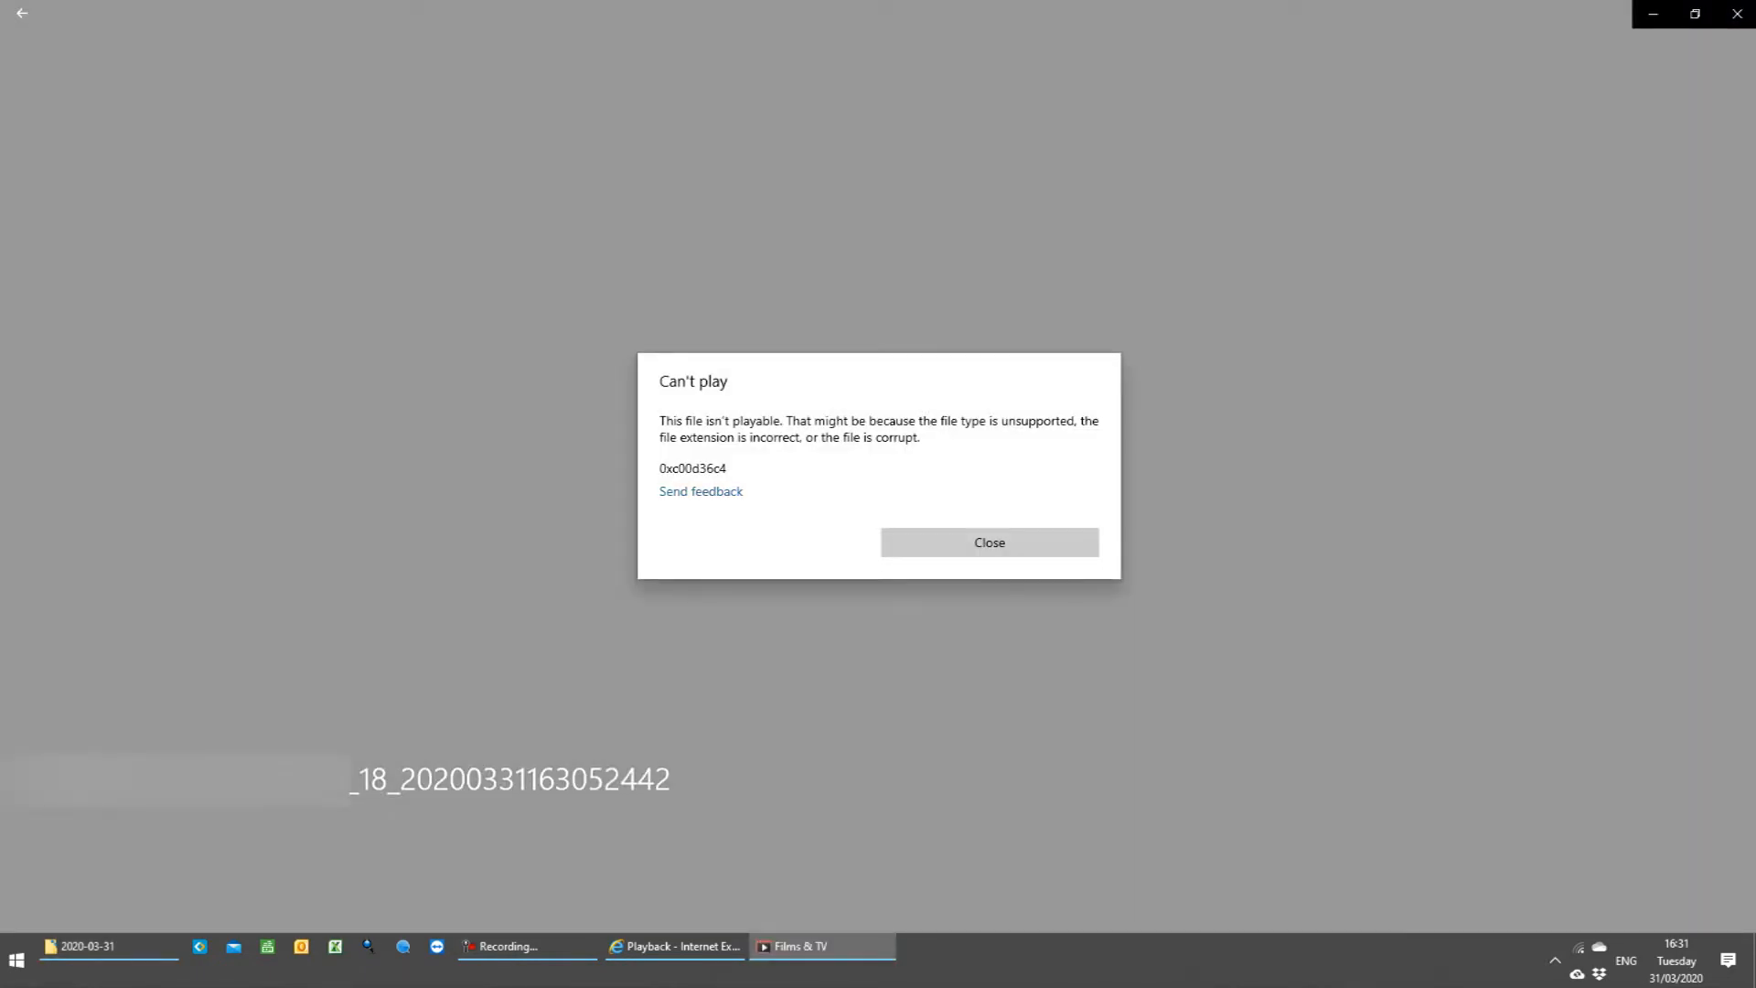
pyautogui.click(988, 543)
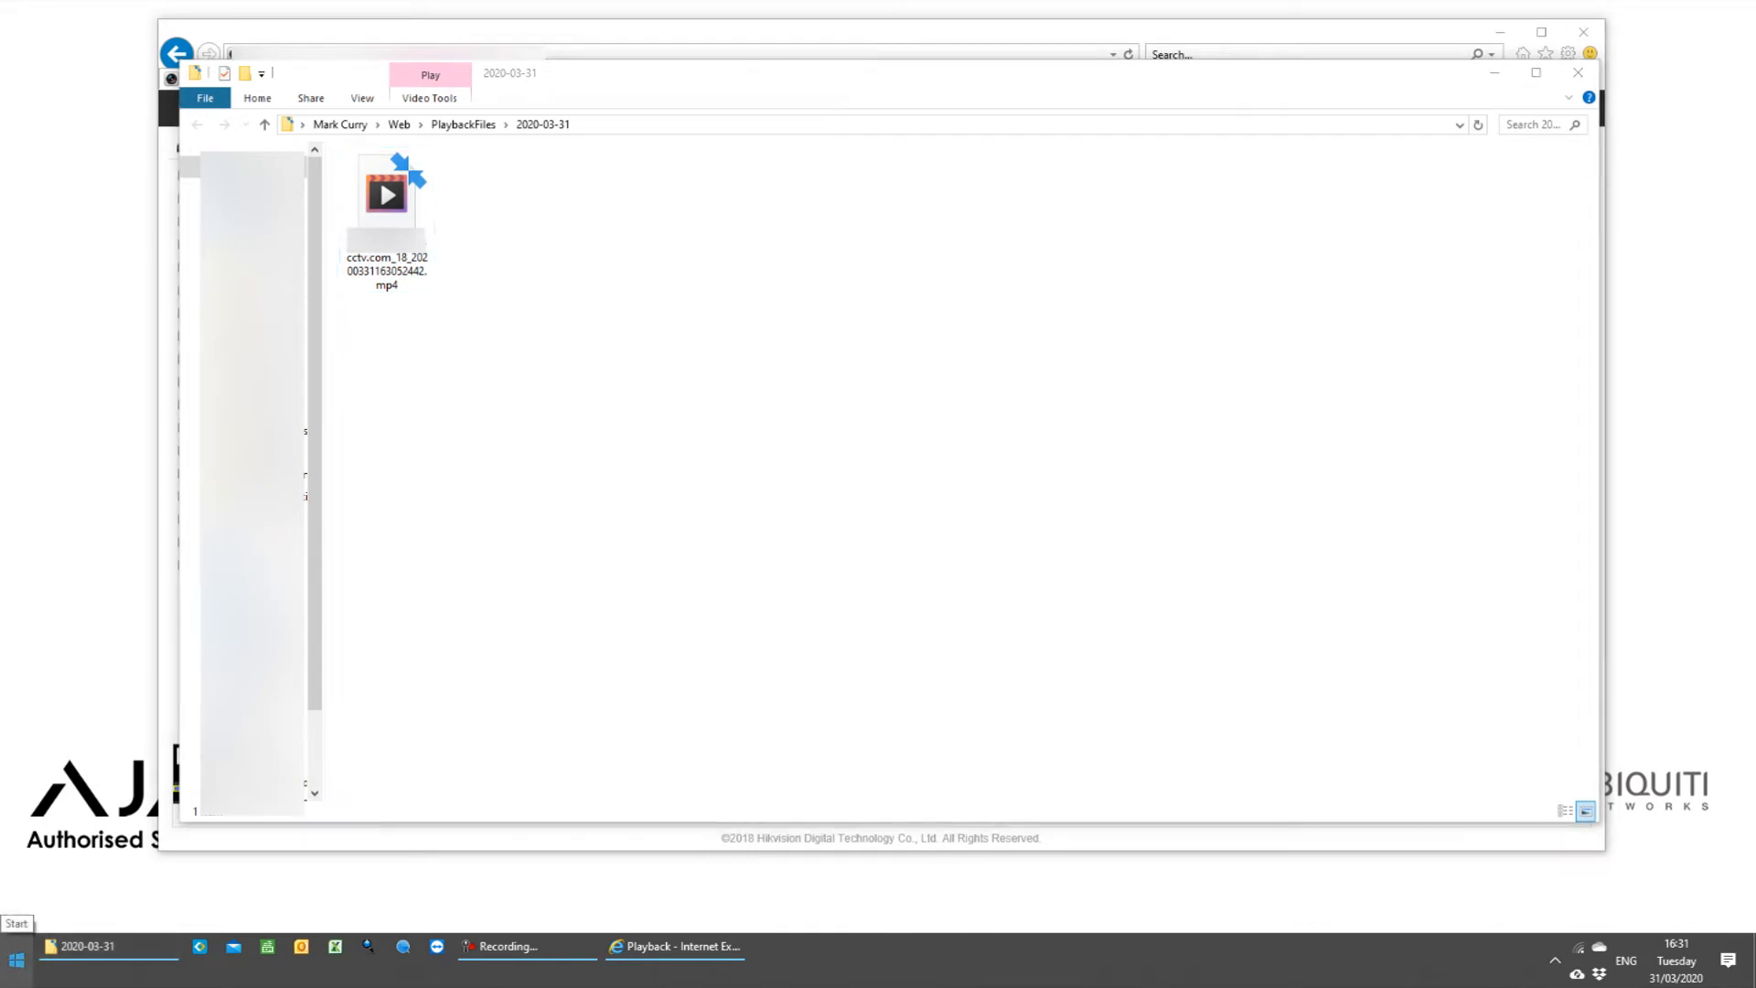
# - Launch VSPlayer from Start search, pause the clip a few seconds in, and show the Toolbox
pyautogui.write('vsplayer')
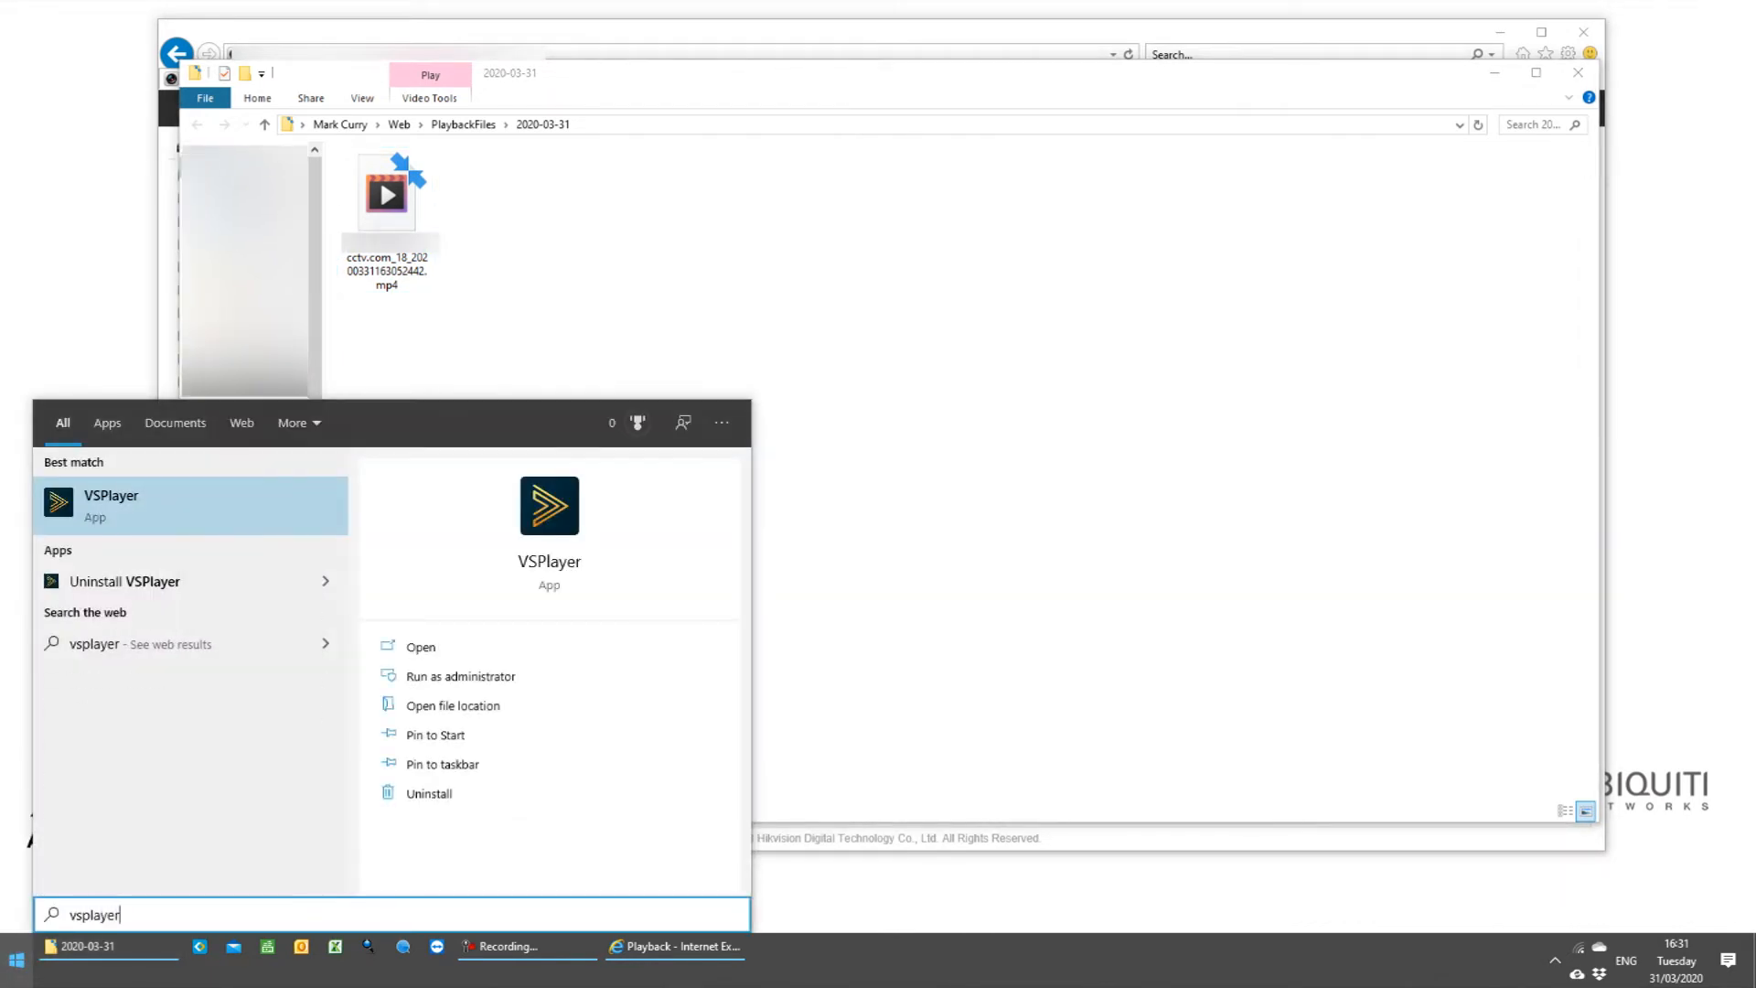
pyautogui.click(111, 505)
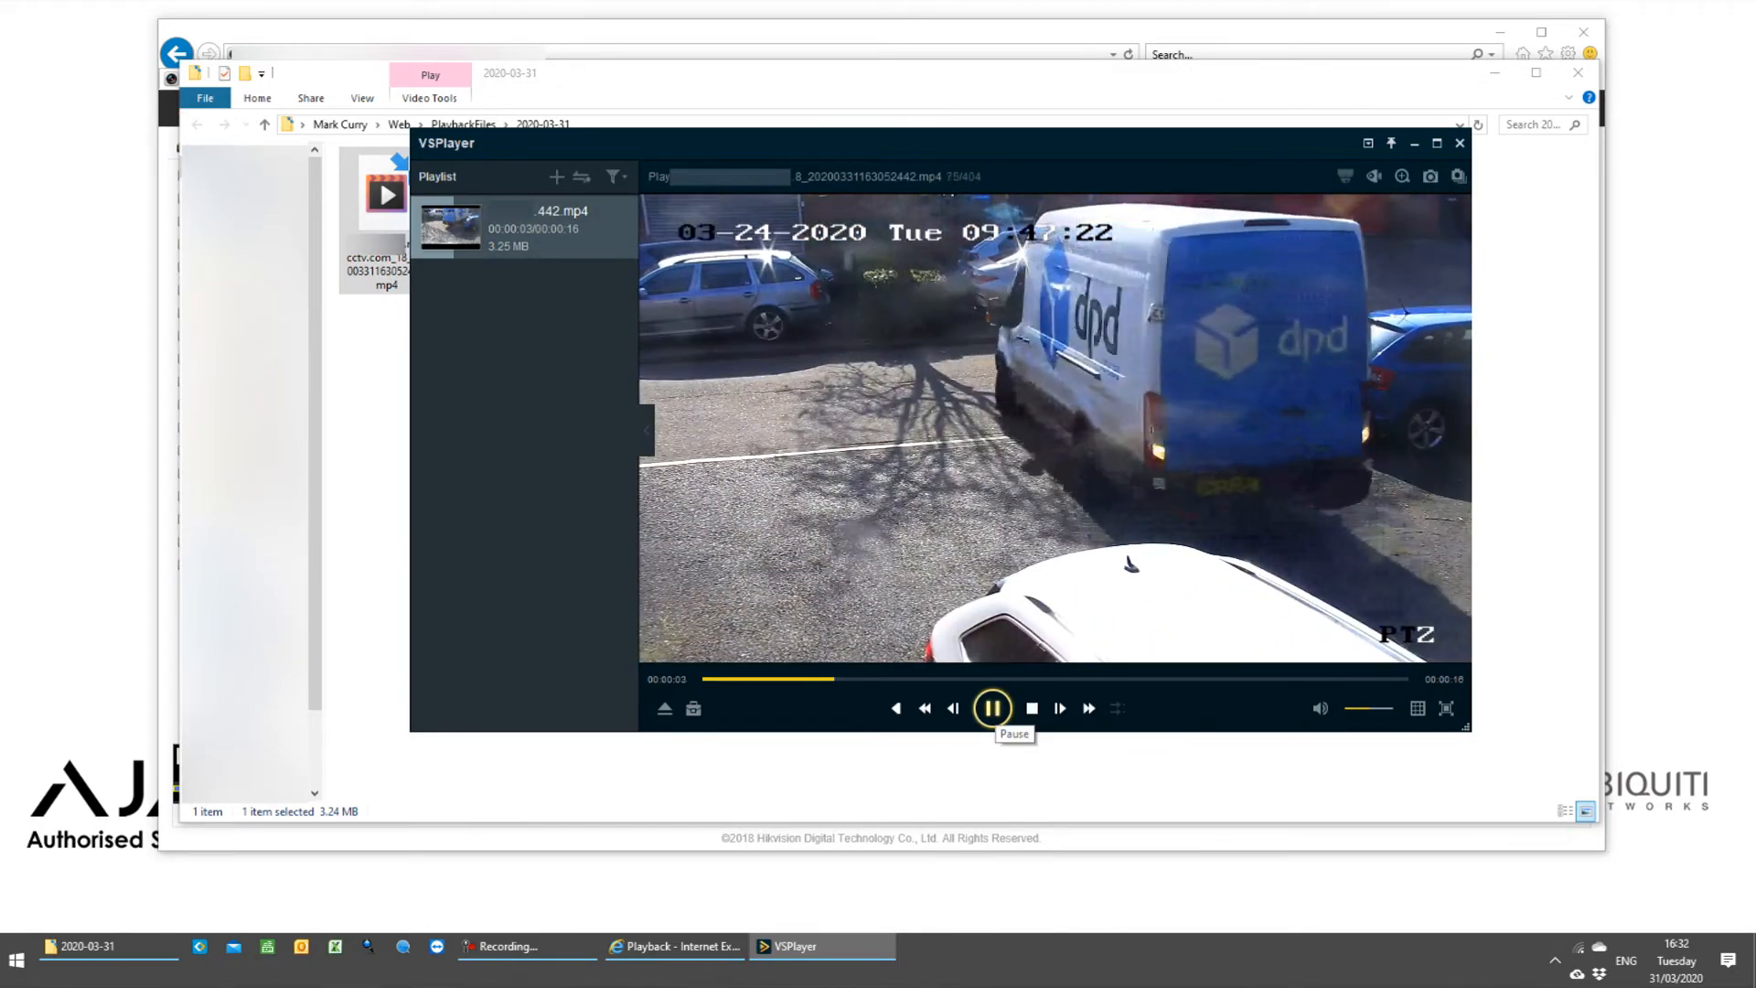
pyautogui.click(990, 707)
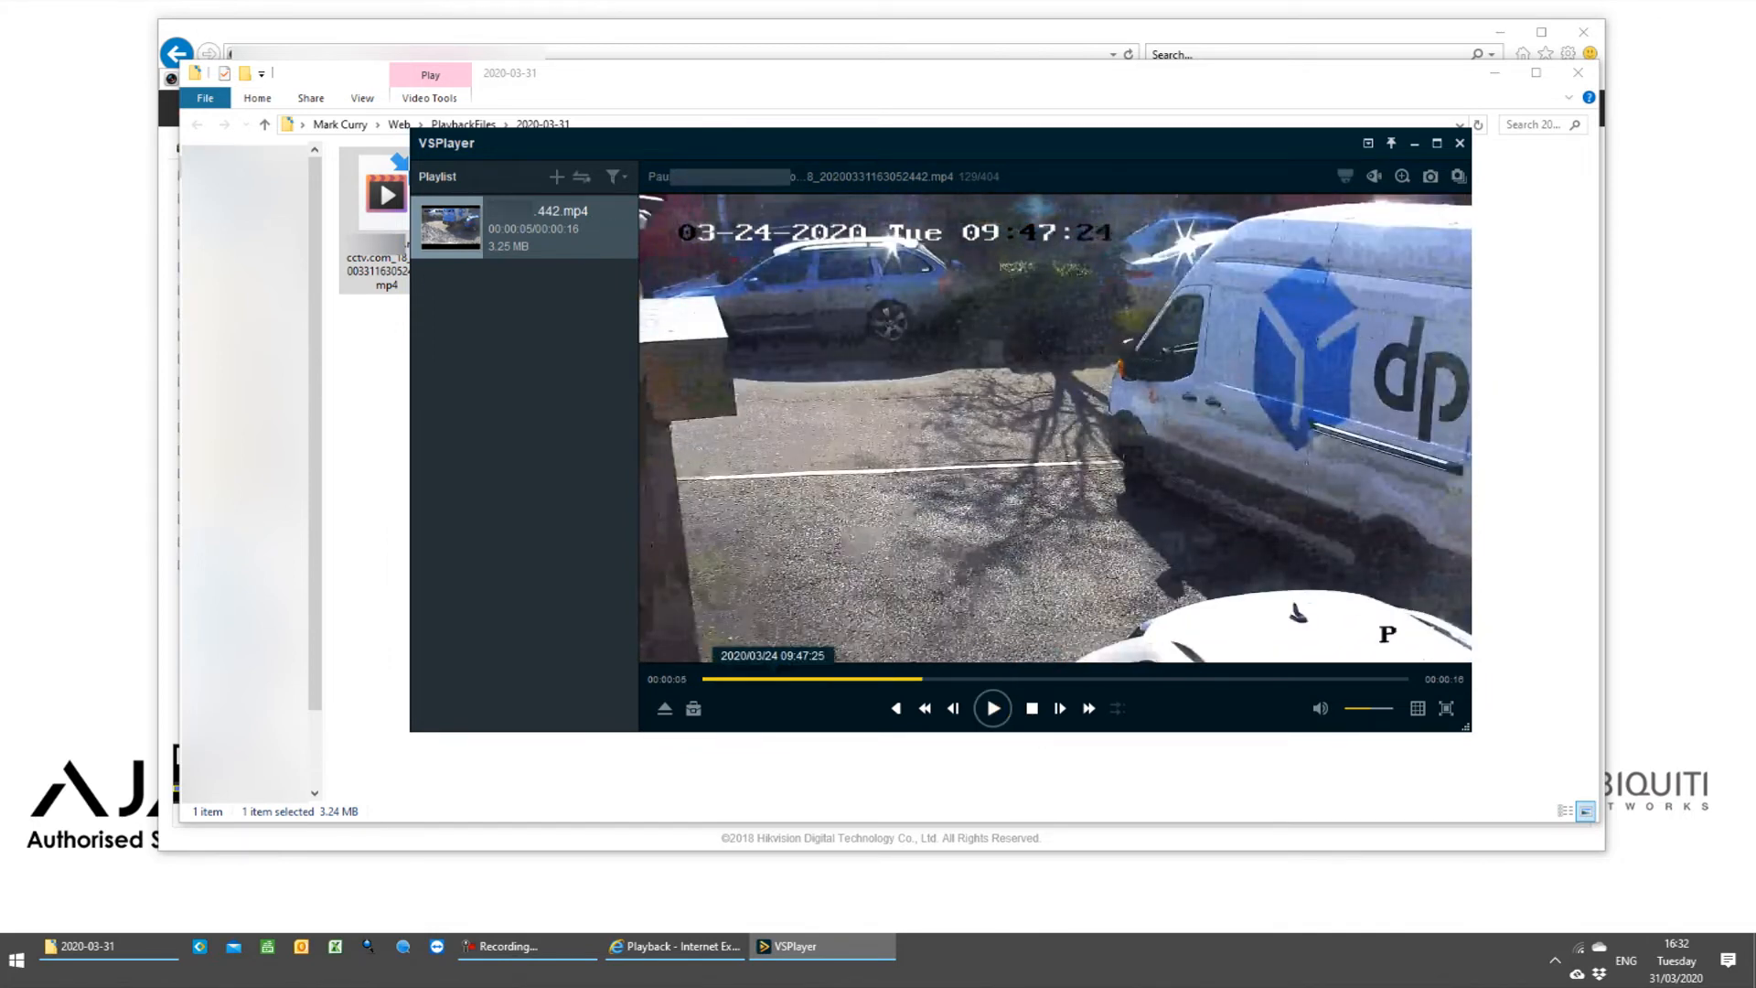
pyautogui.click(693, 708)
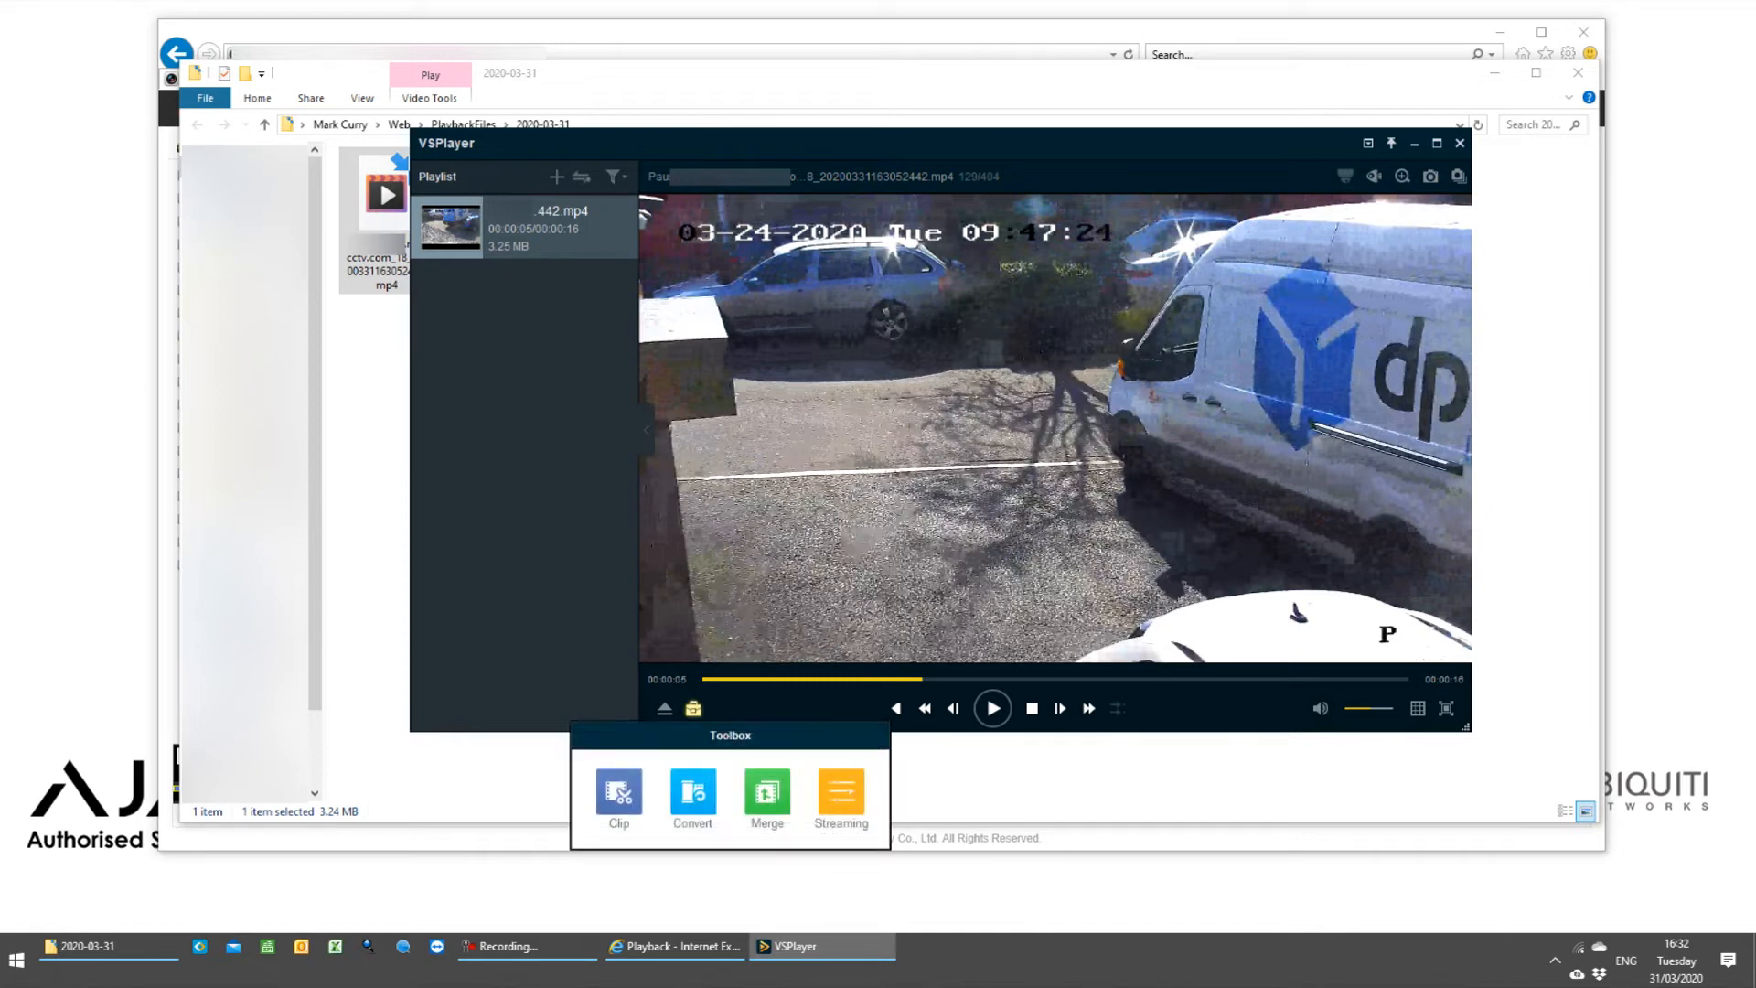
# - Convert the saved clip to MP4 in the Format Converter and return to the clip folder
pyautogui.click(692, 795)
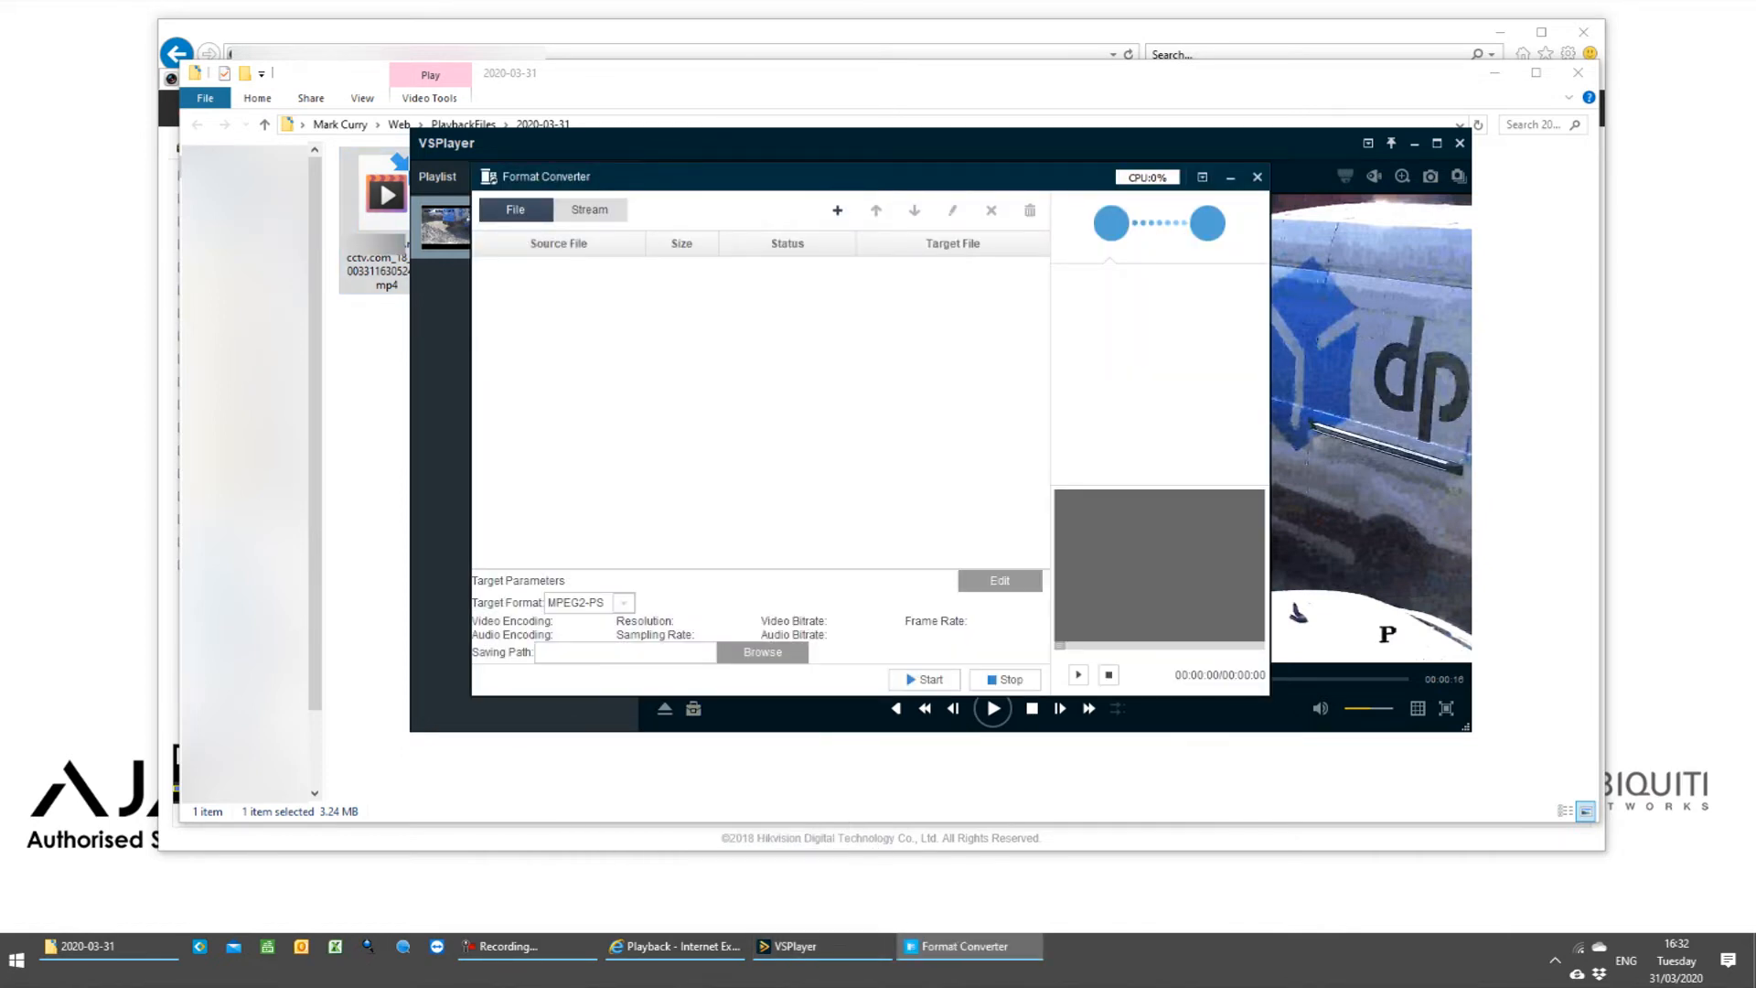
pyautogui.click(837, 211)
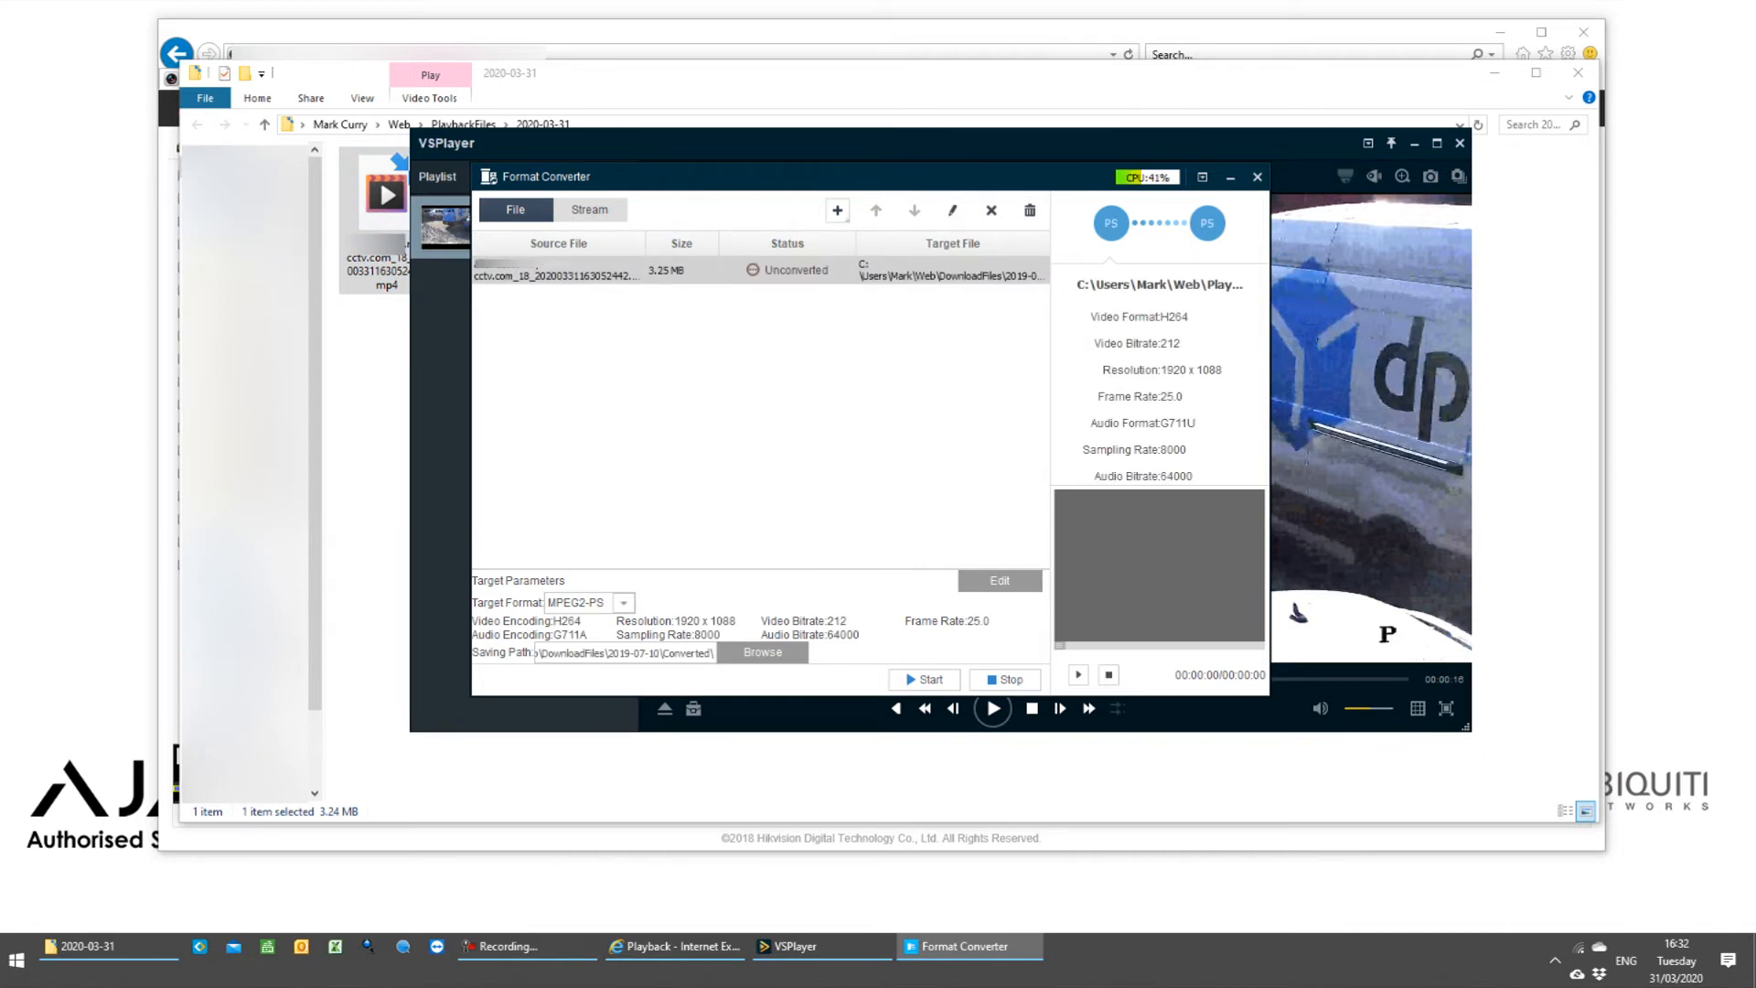
pyautogui.moveTo(837, 211)
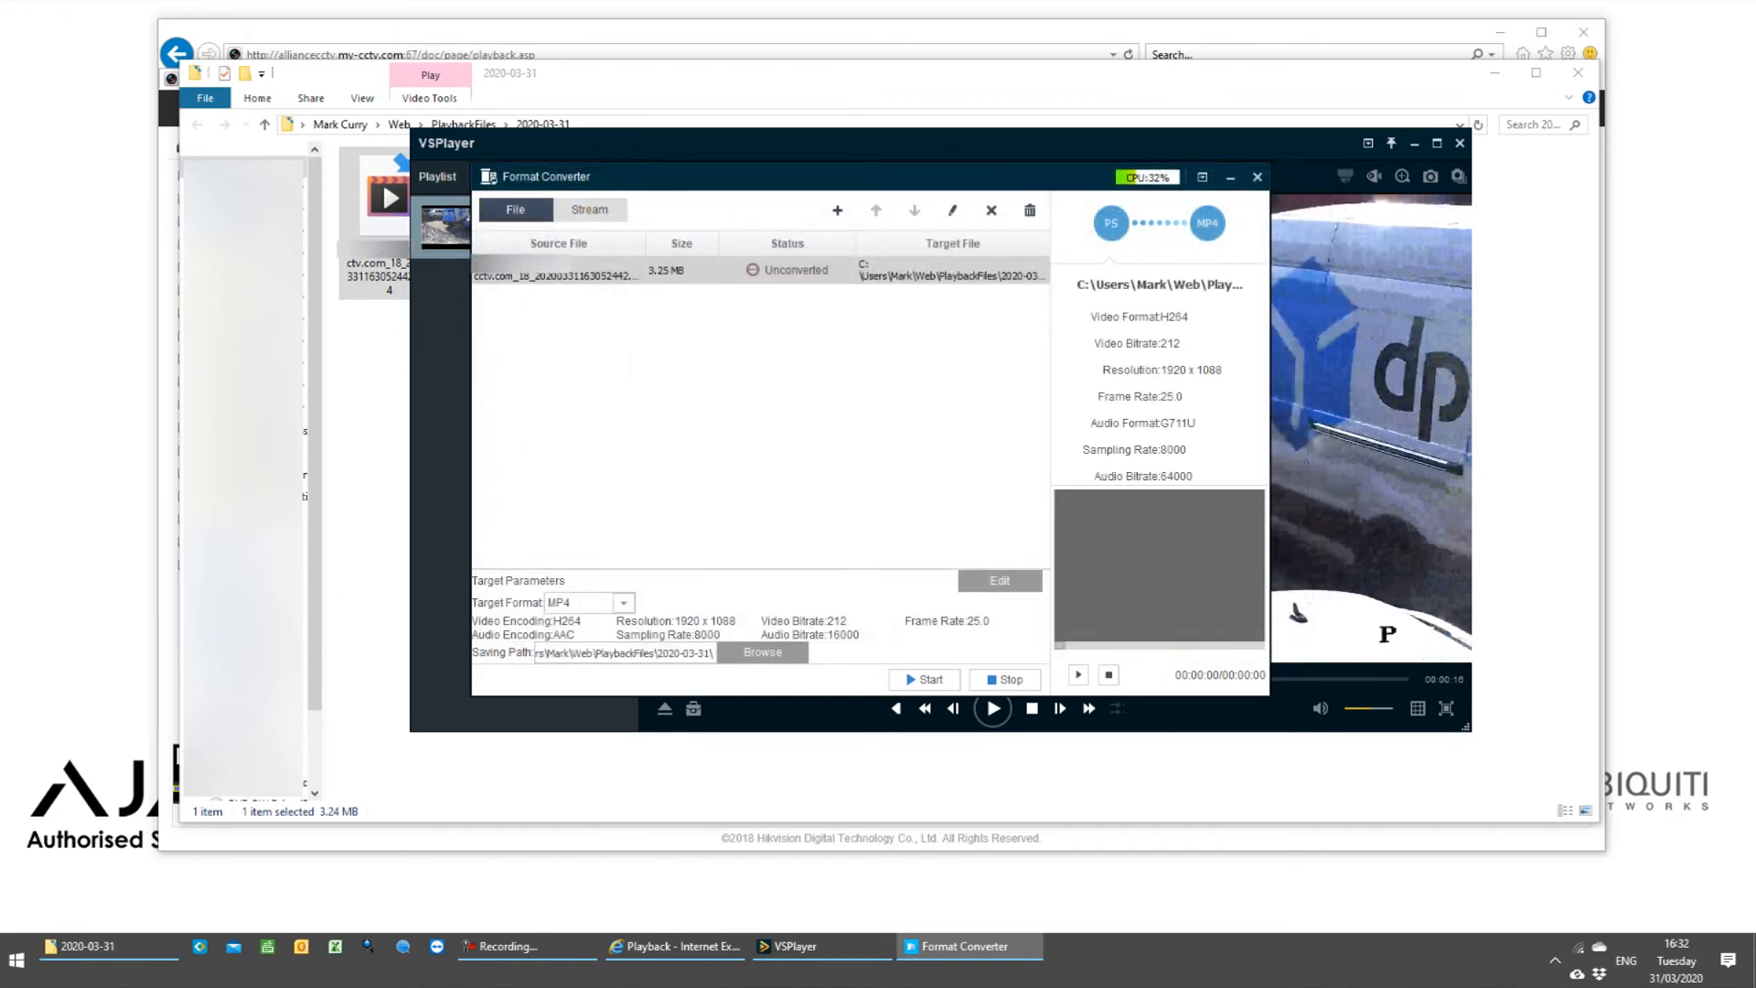
pyautogui.click(924, 679)
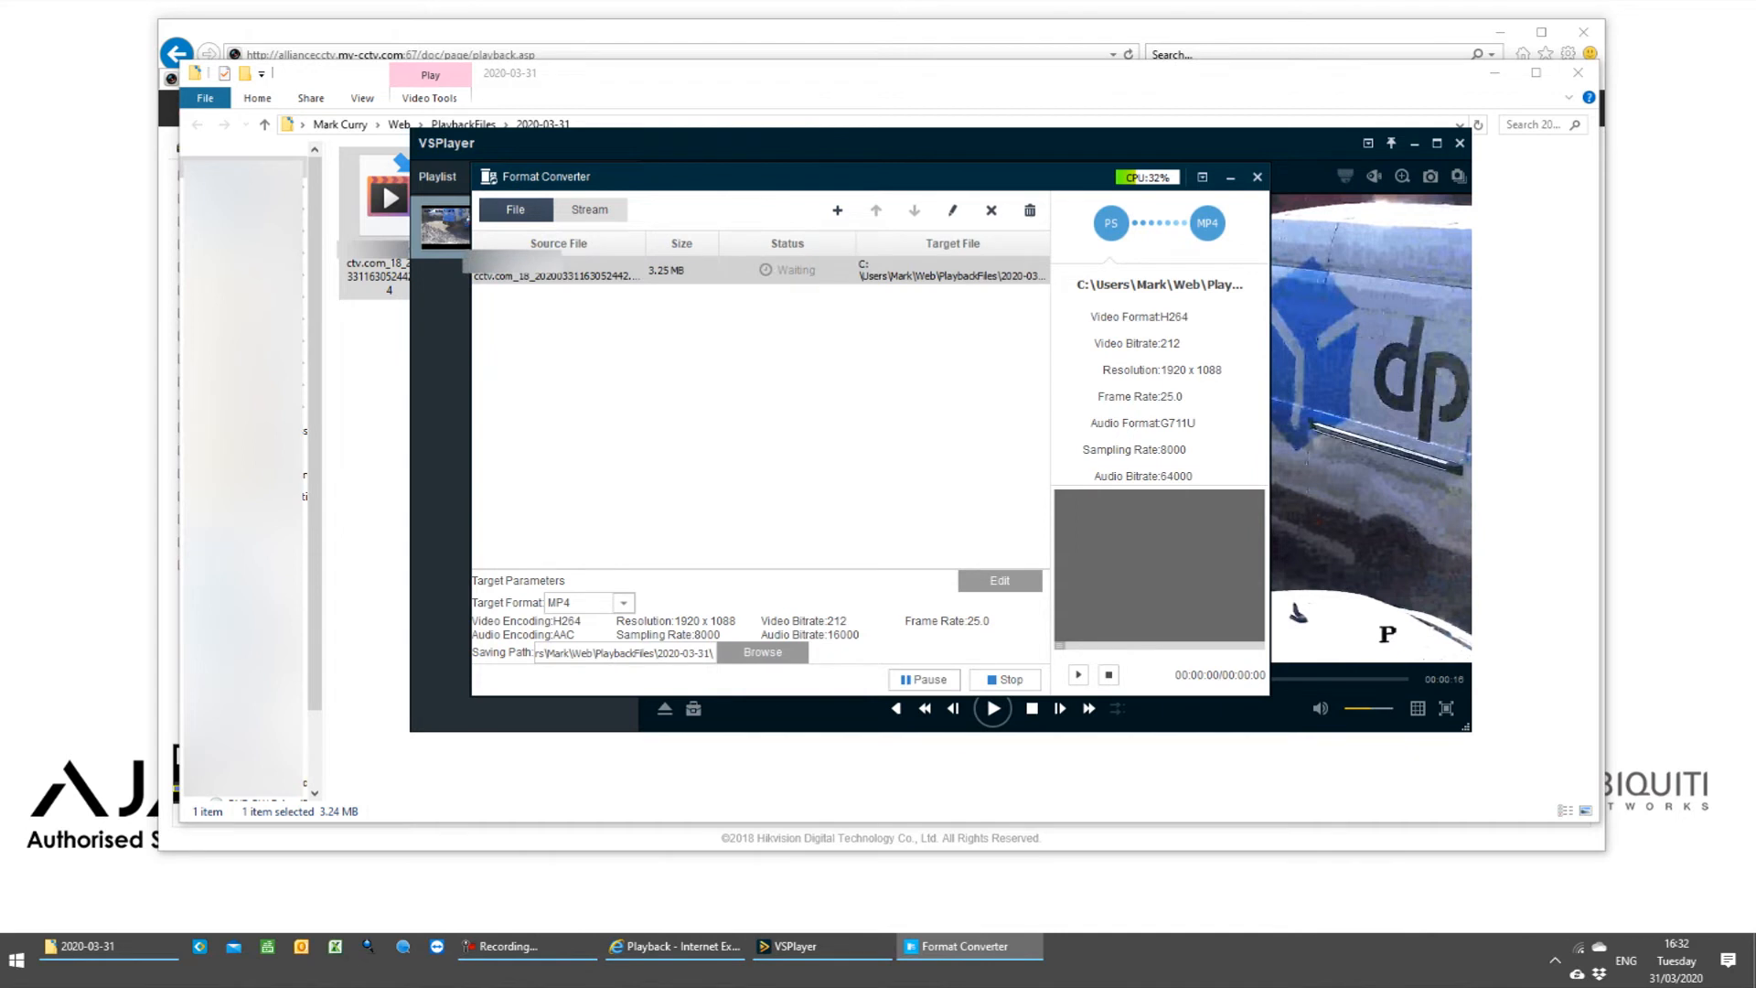
pyautogui.click(924, 679)
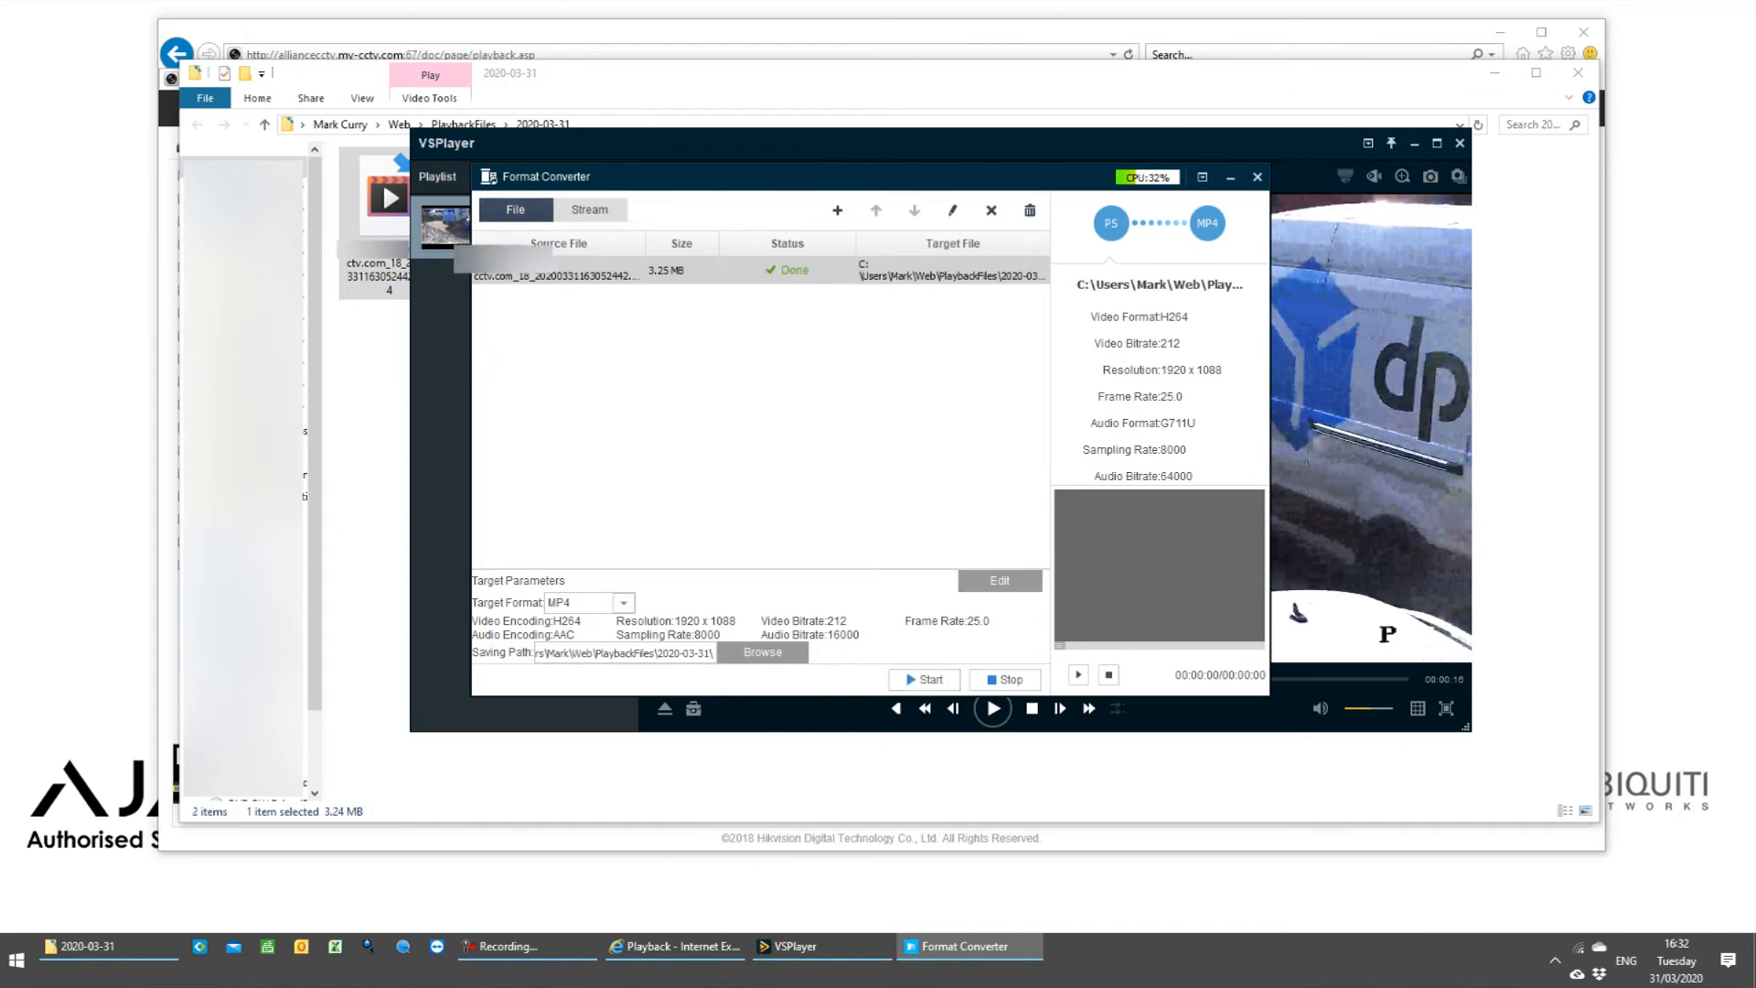
pyautogui.click(1256, 177)
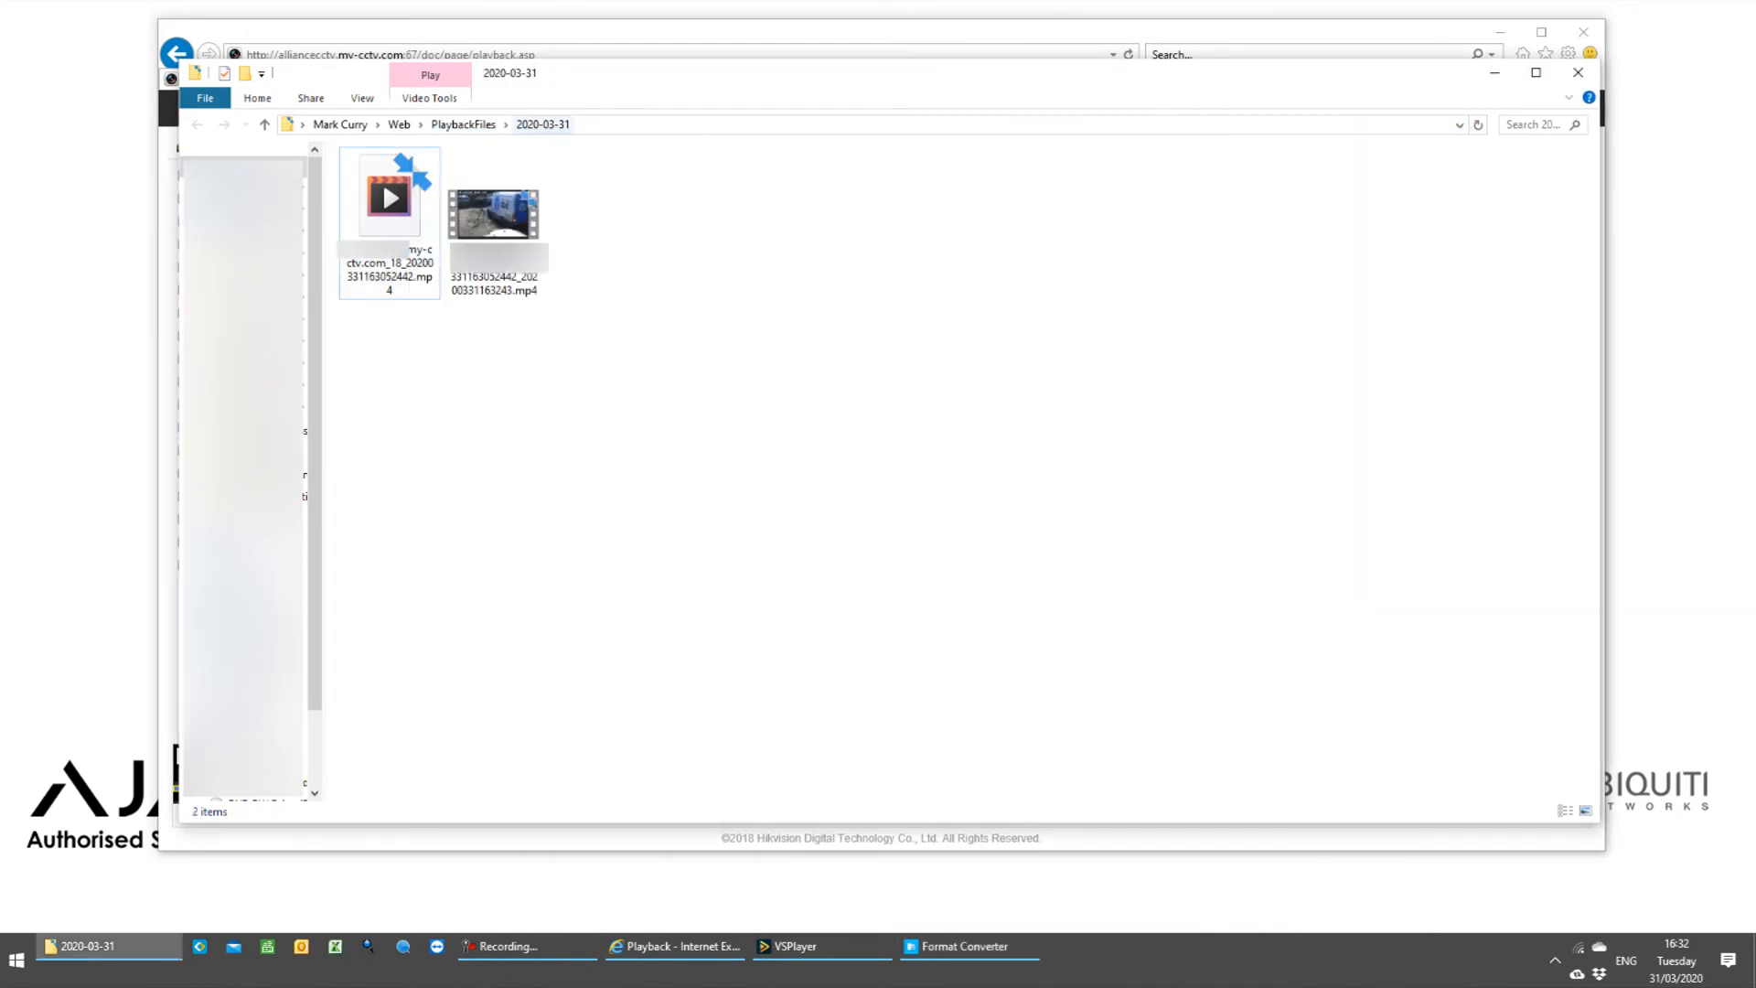
# - Open the converted .mp4 from the 2020-03-31 folder in Films & TV
pyautogui.click(494, 213)
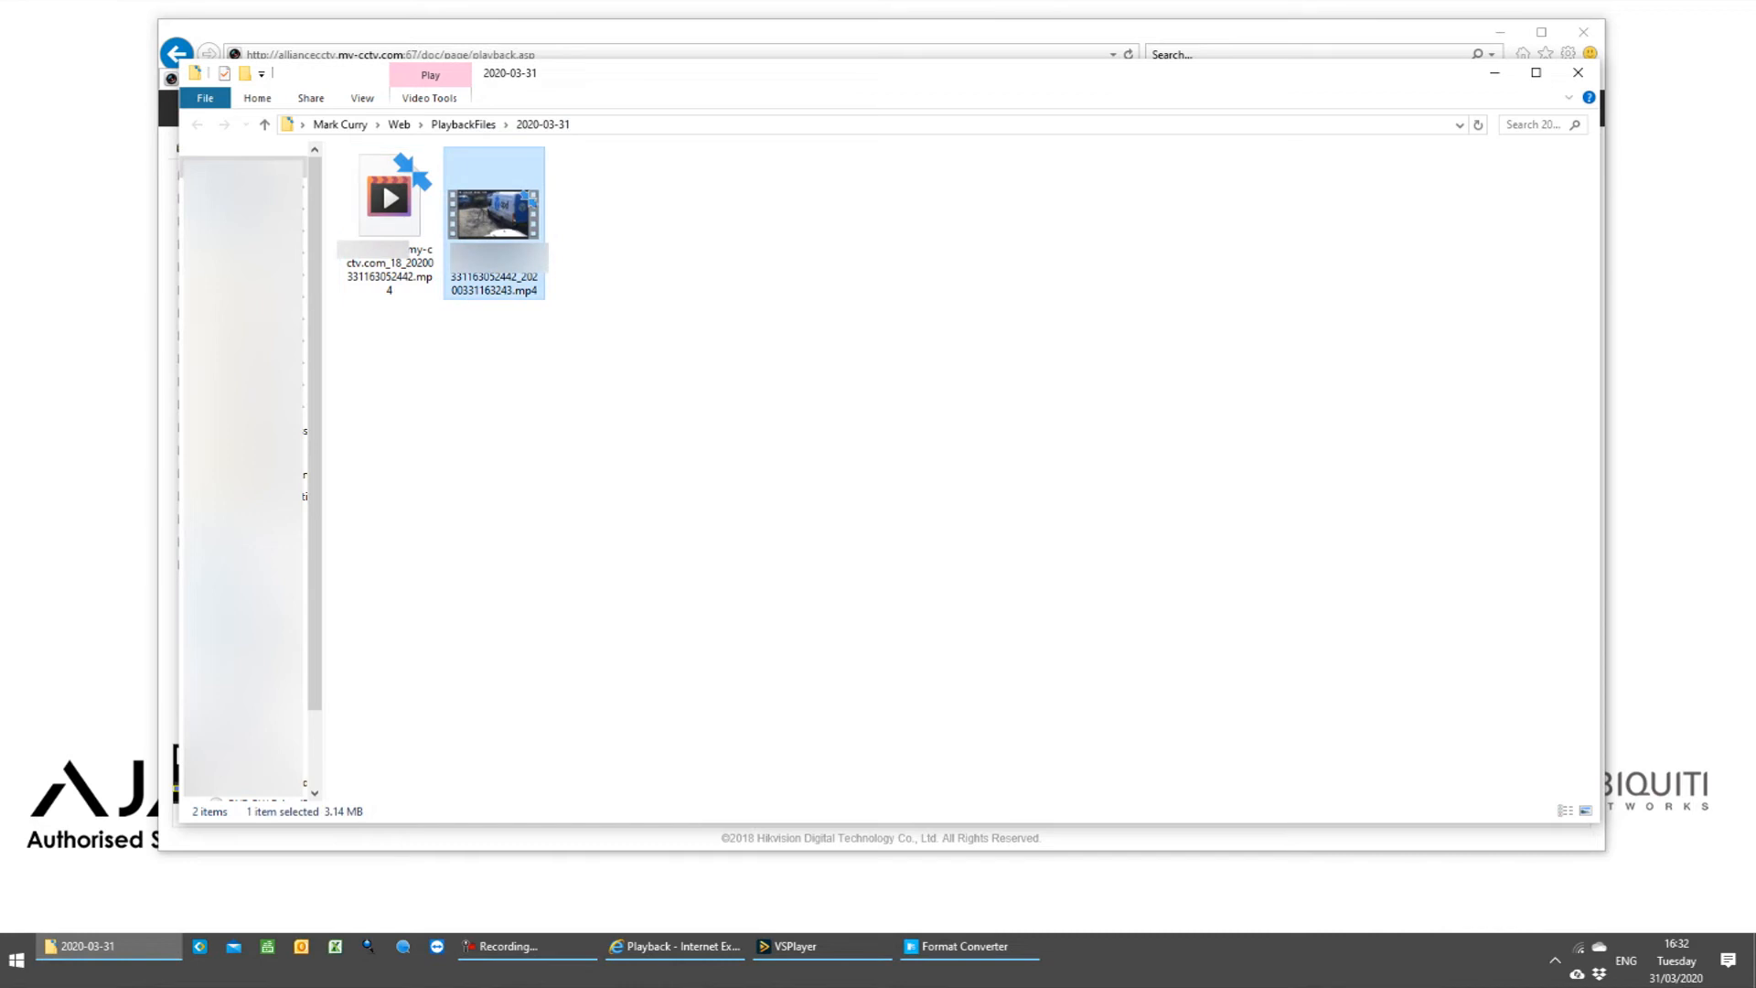
pyautogui.doubleClick(493, 195)
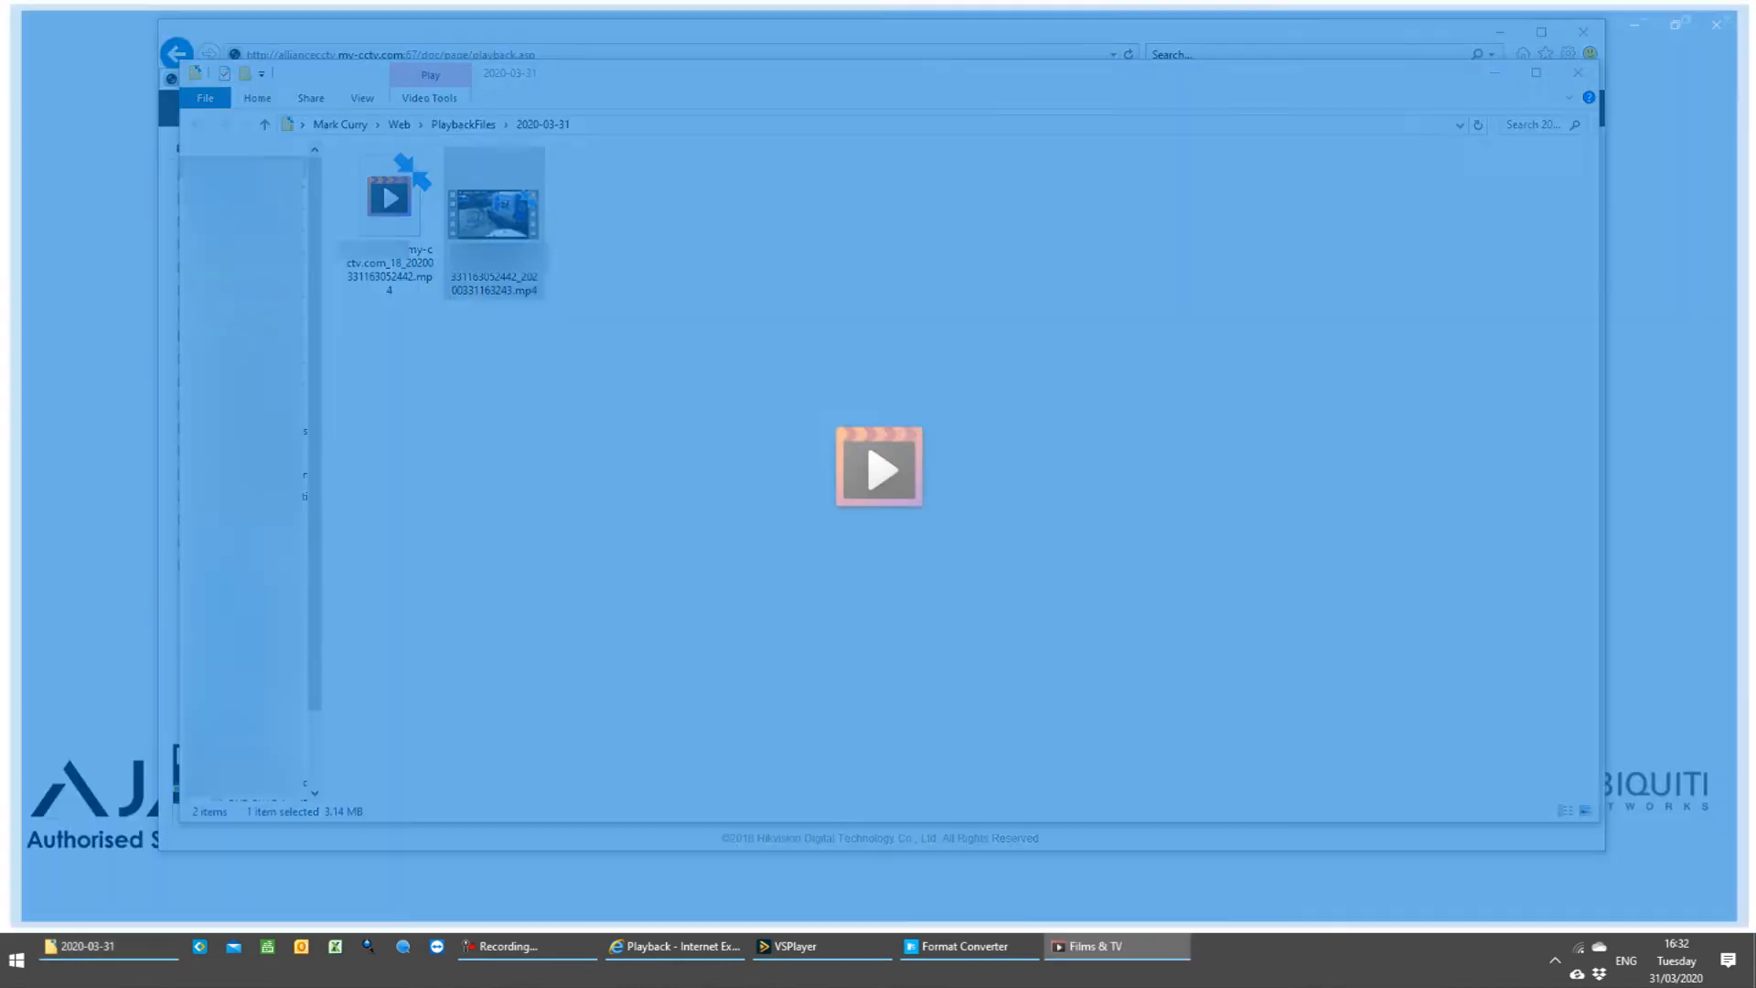